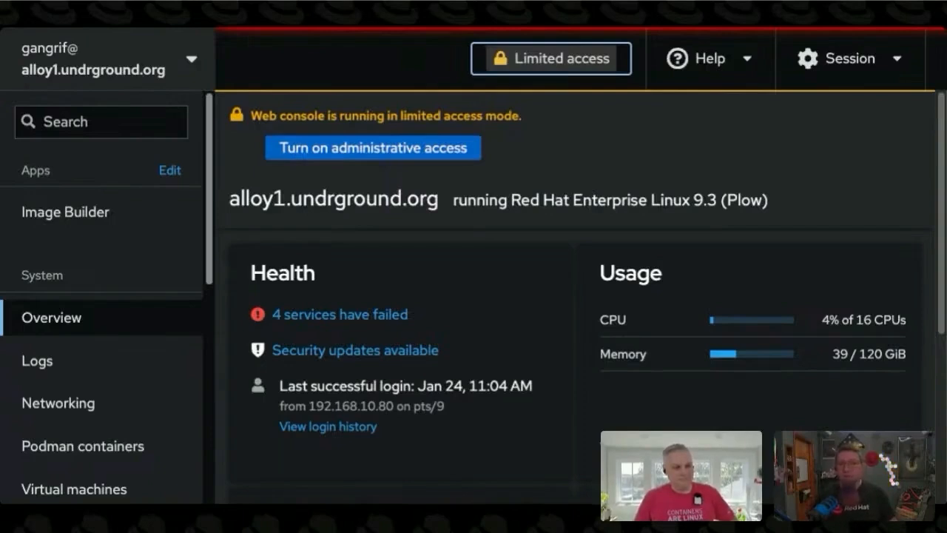
mouse_move(387, 60)
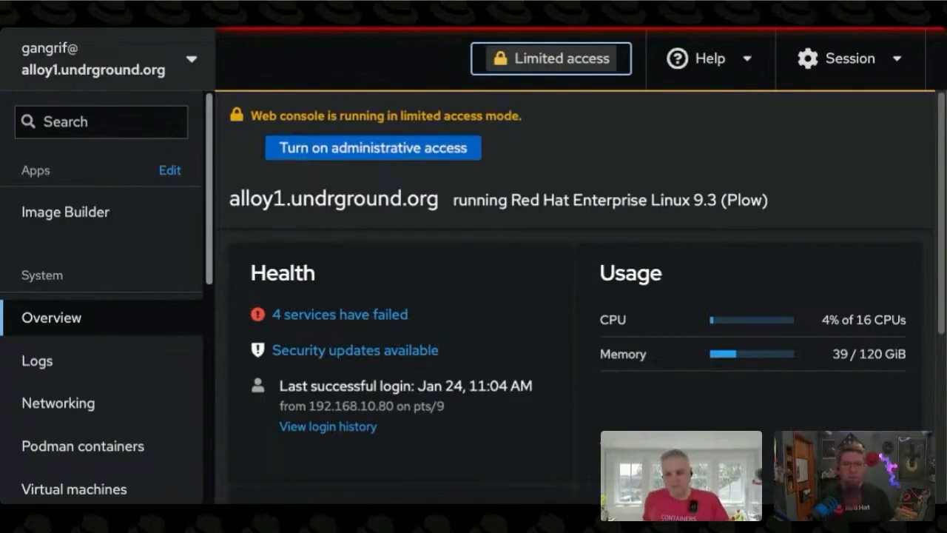
mouse_move(573, 35)
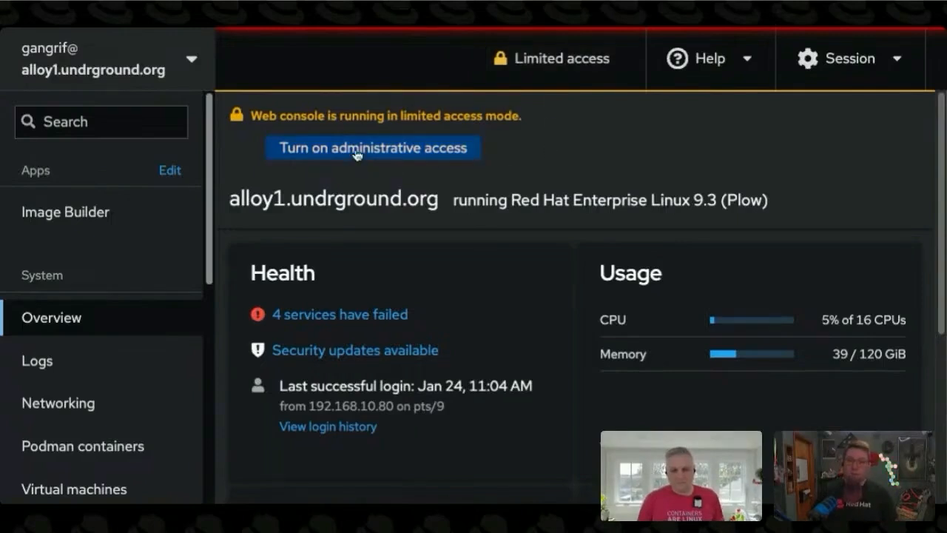
Turn on administrative access by authenticating with the account password.
click(373, 147)
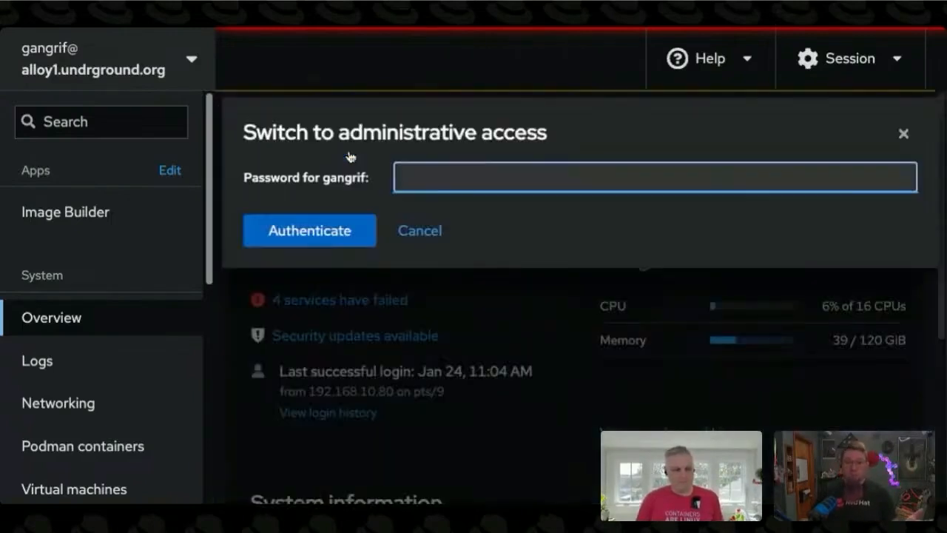
click(655, 177)
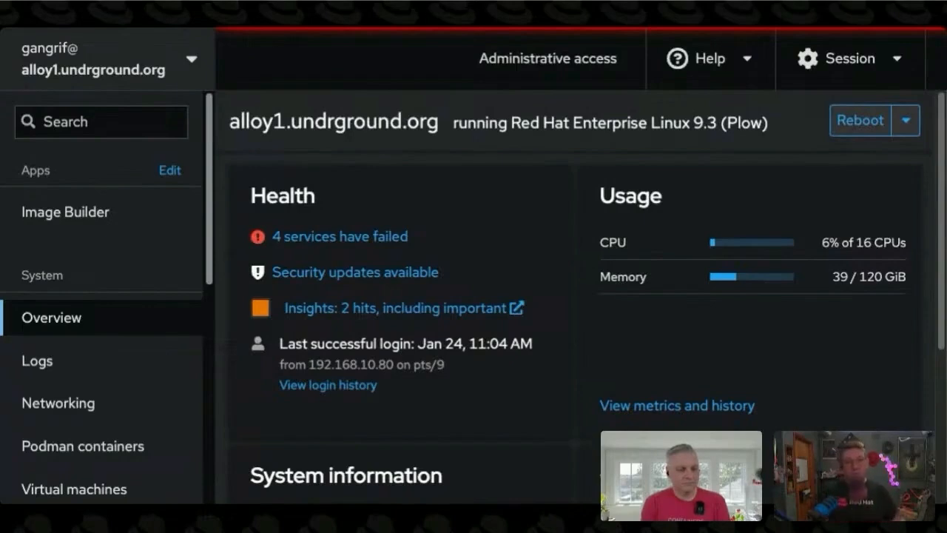
mouse_move(445, 437)
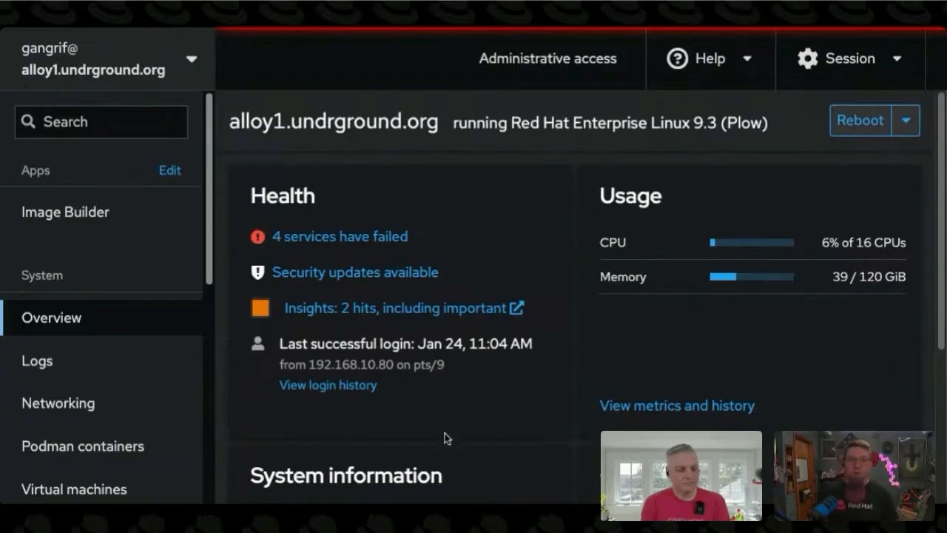
mouse_move(191, 244)
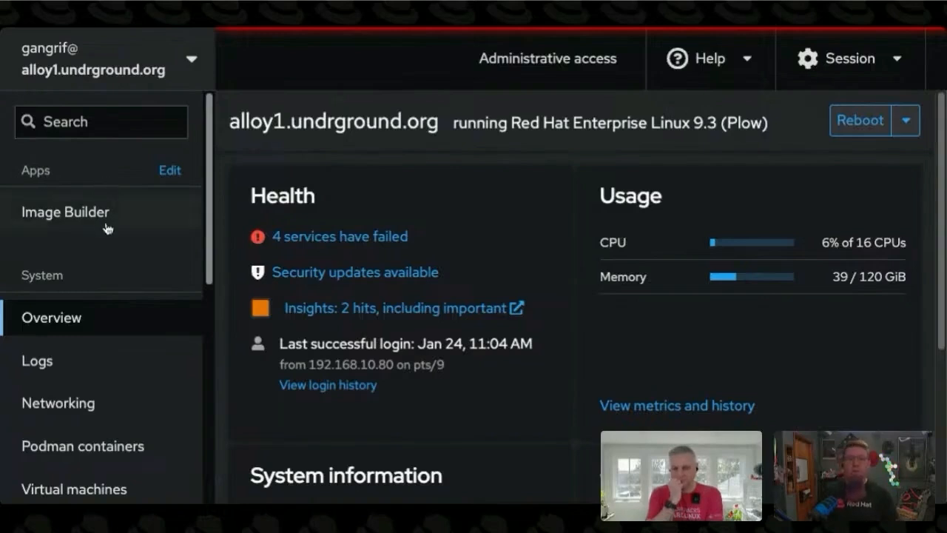
Open Logs for January 24, 2025 and review the failed Performance Metrics daemon warnings.
scroll(down, 3)
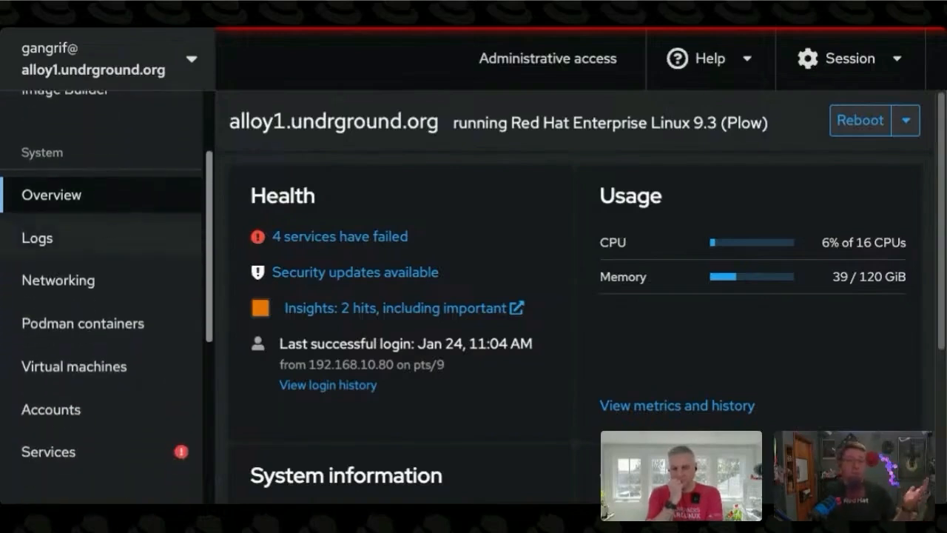
scroll(down, 3)
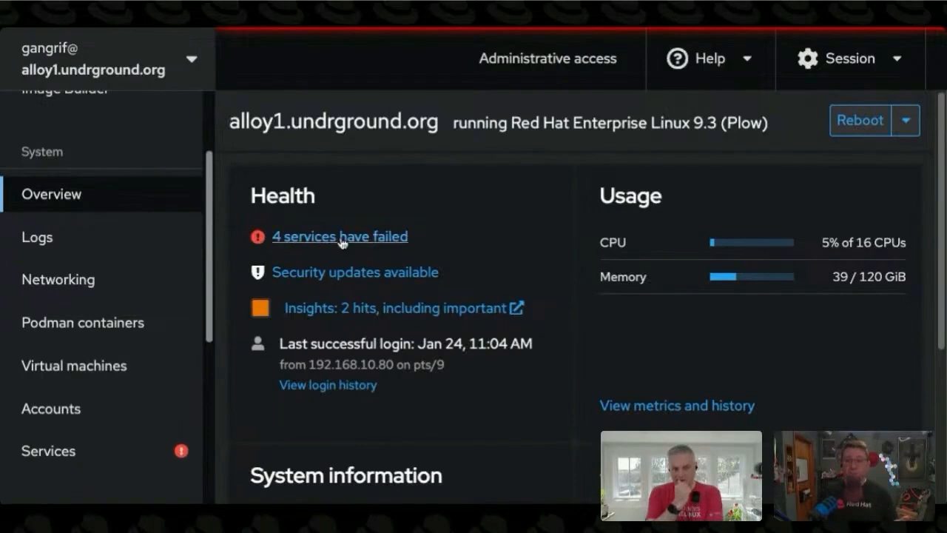
click(340, 236)
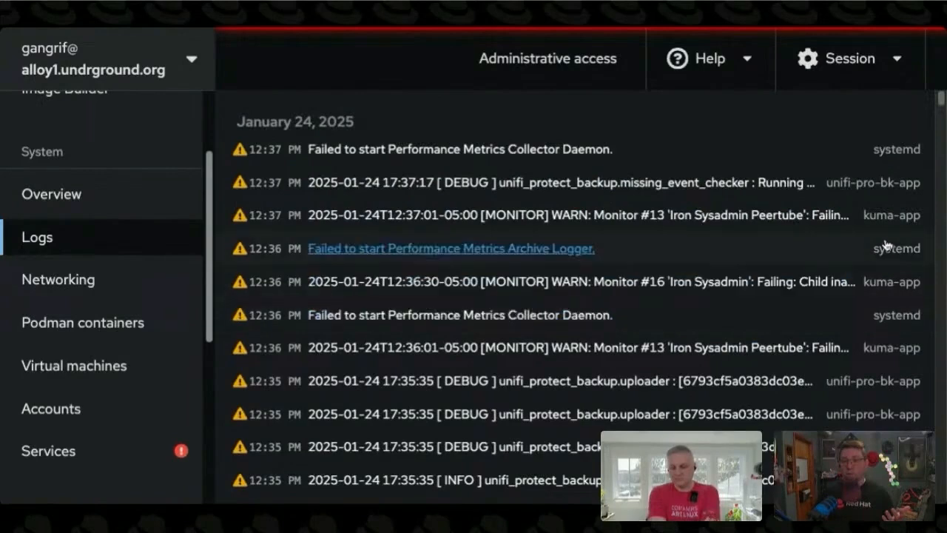
scroll(down, 3)
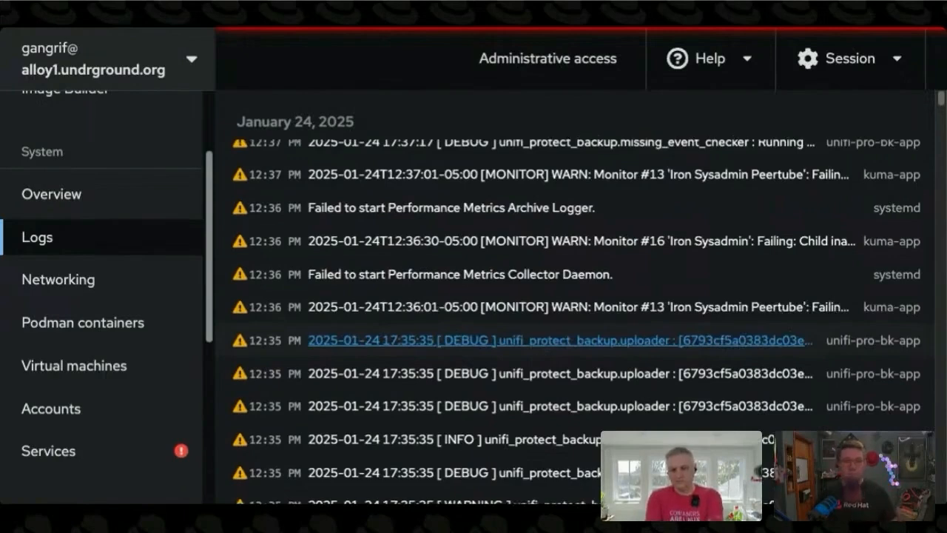
mouse_move(537, 406)
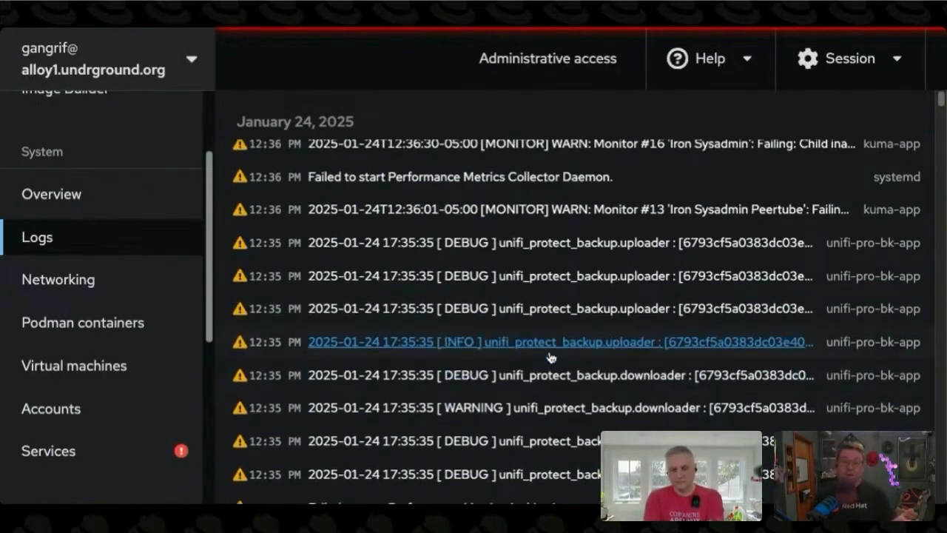
mouse_move(461, 288)
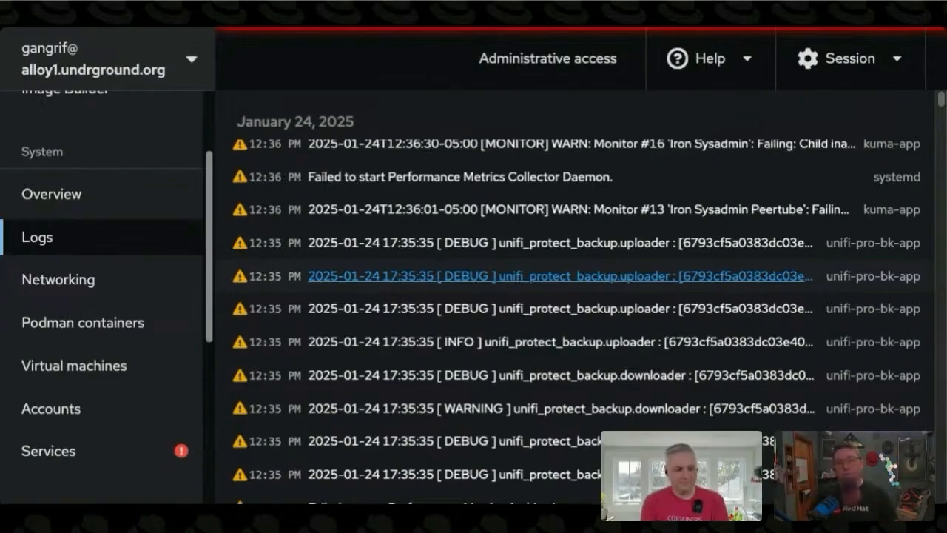
Open Networking and review firewall status and interfaces bridge10-iot, bridge2-svc, bridge20-lab.
click(57, 279)
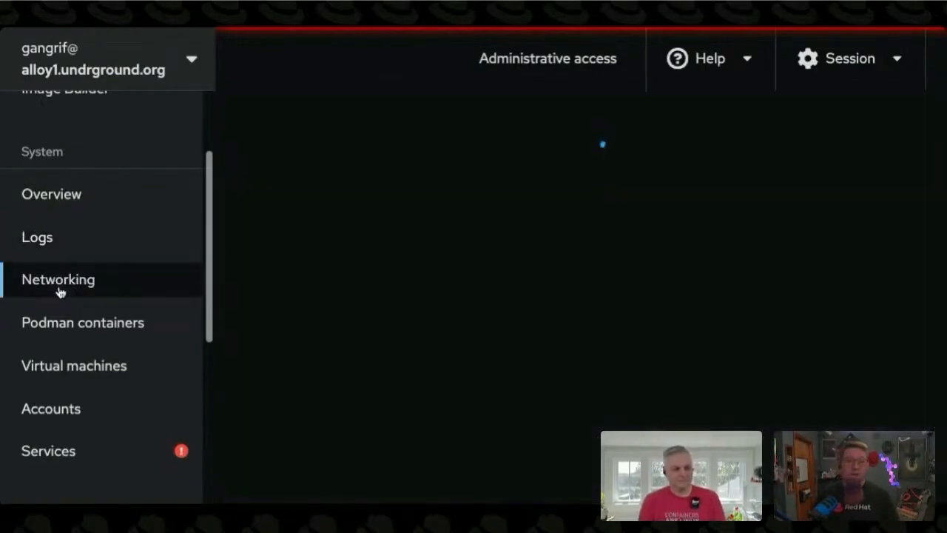
click(57, 279)
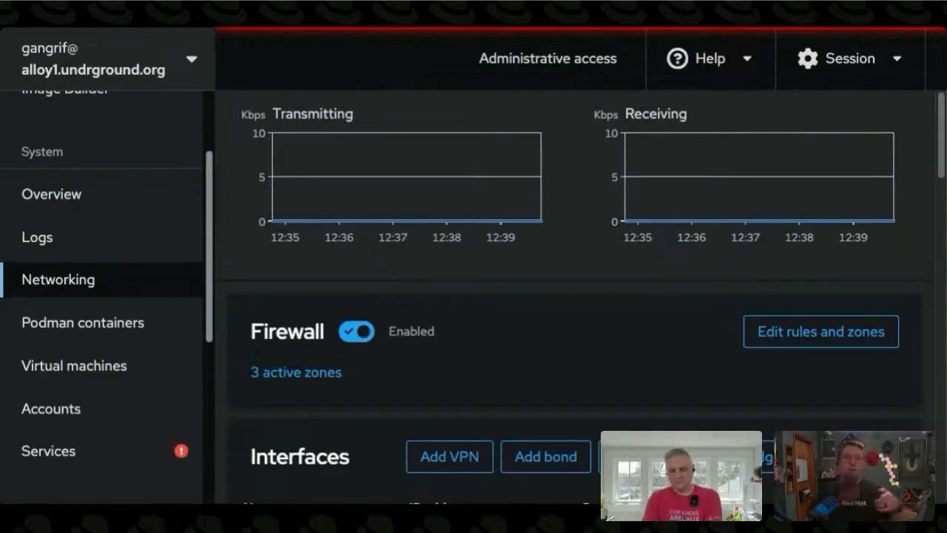
scroll(down, 3)
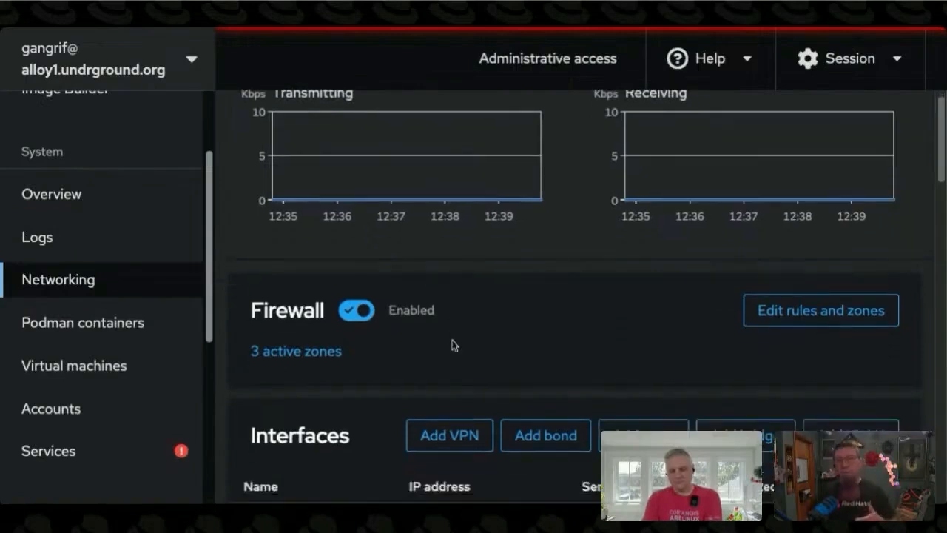
scroll(down, 3)
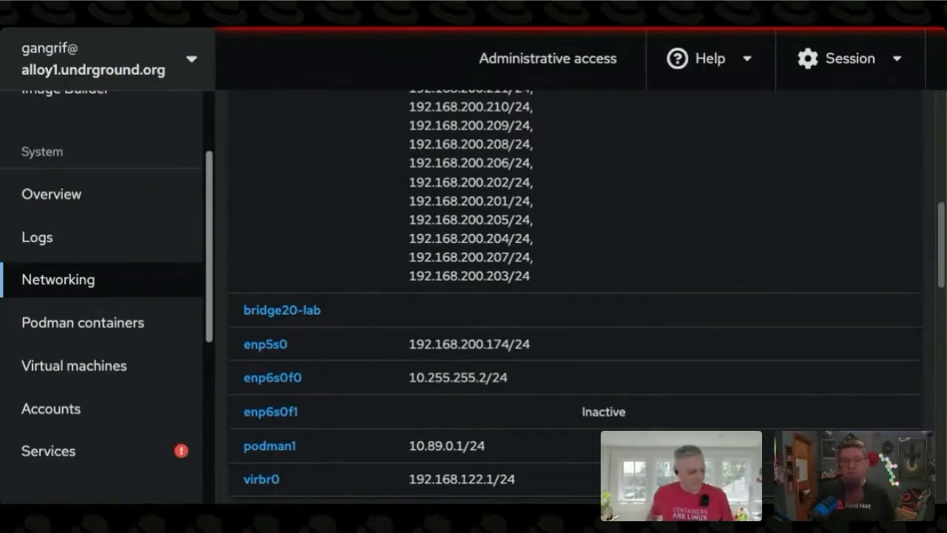
scroll(down, 3)
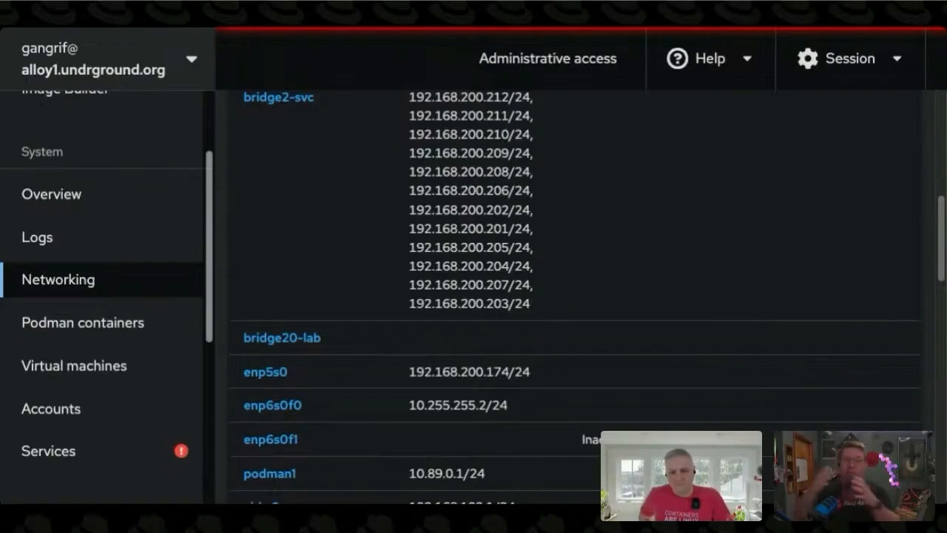
scroll(down, 3)
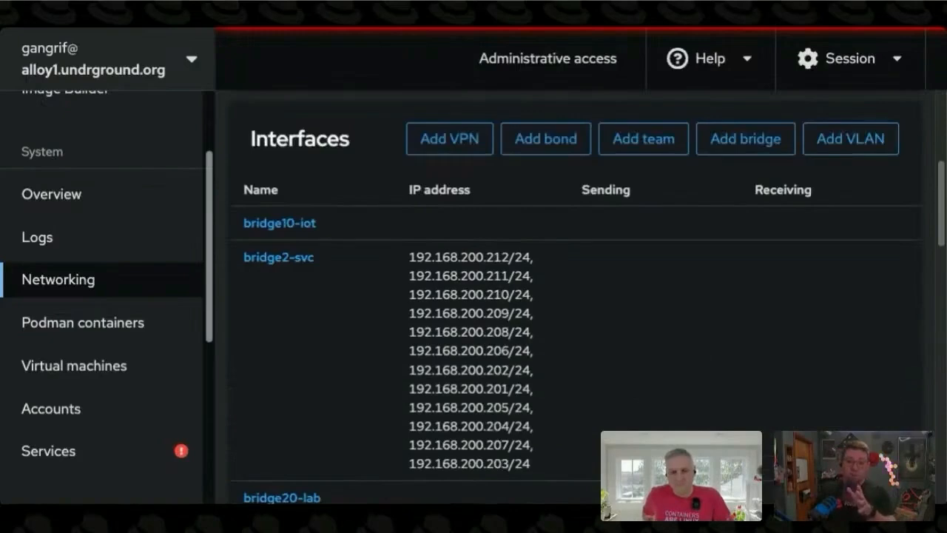
scroll(down, 3)
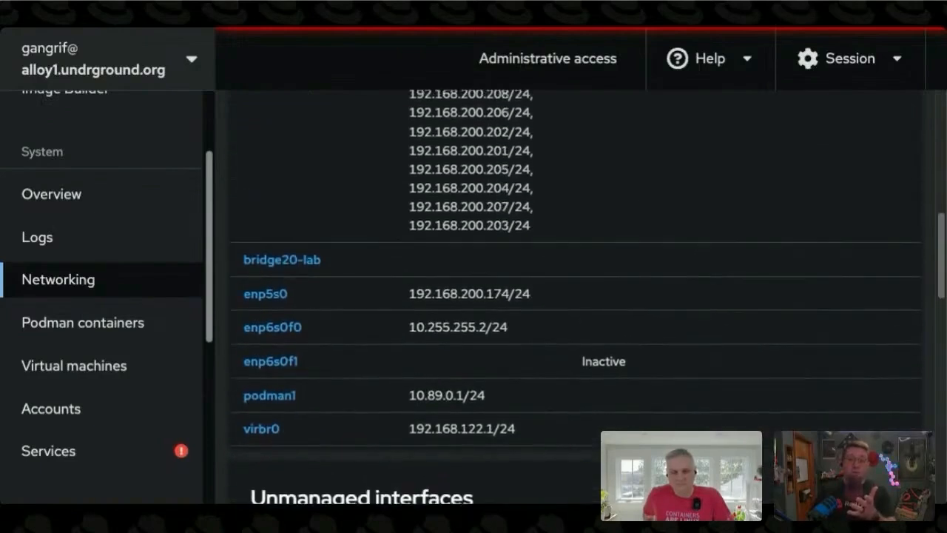
scroll(down, 3)
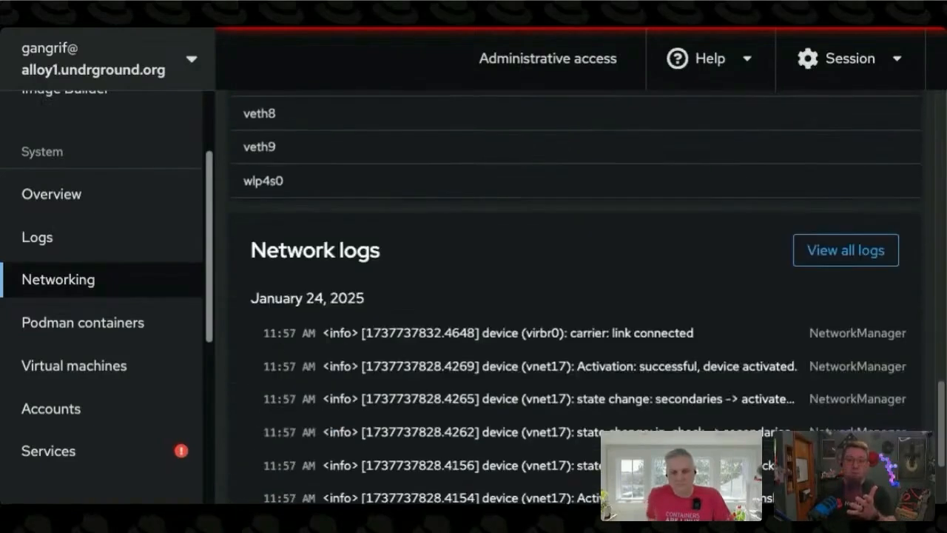
scroll(up, 3)
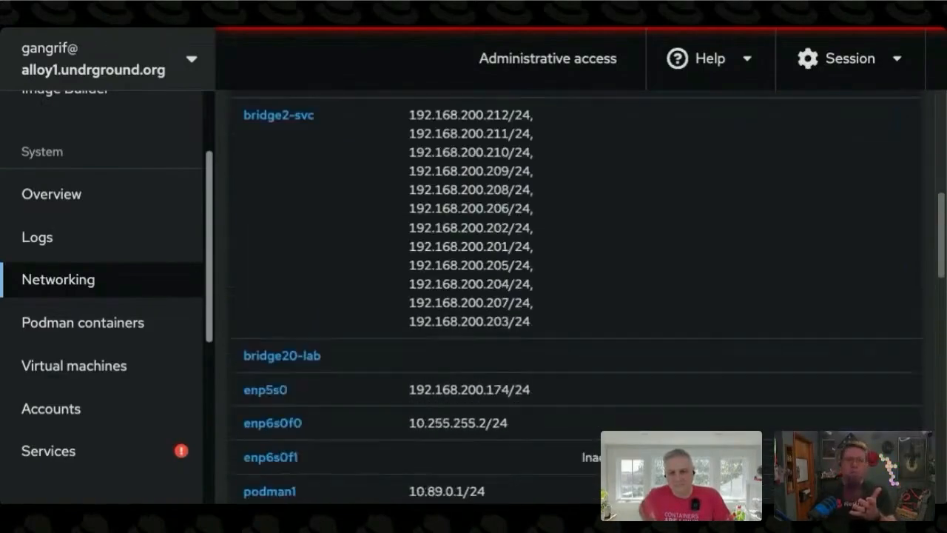
scroll(up, 3)
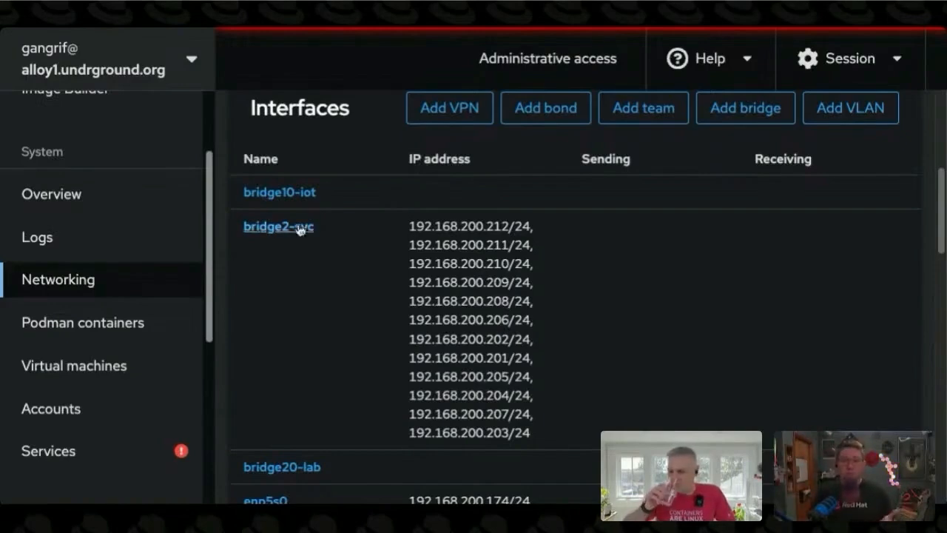
mouse_move(280, 192)
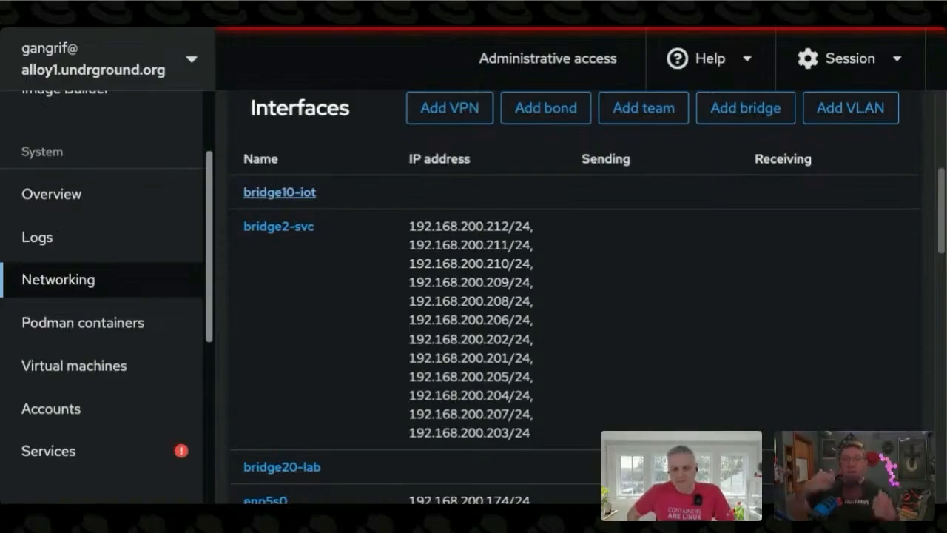
mouse_move(261, 277)
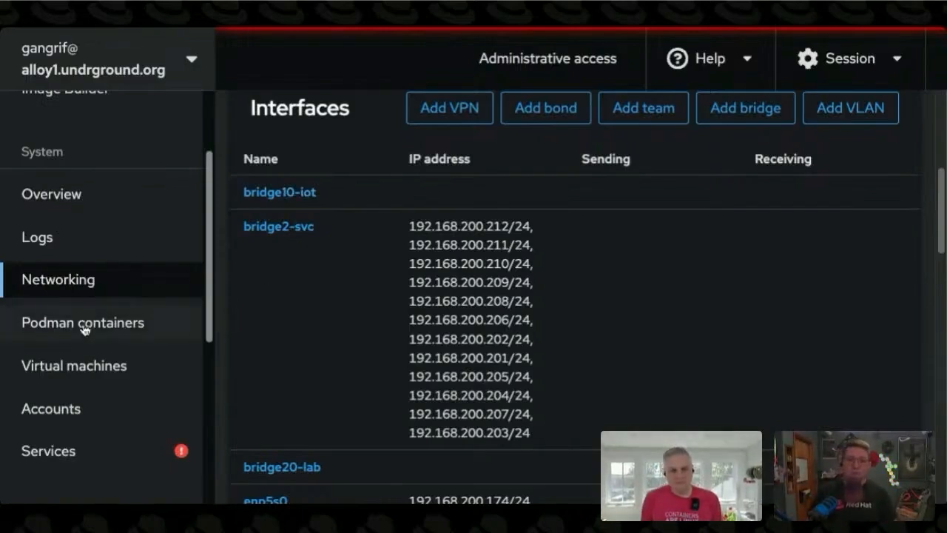
Open Podman containers and browse pods like core-tnc, jellyfin, plex and valheim servers.
click(82, 322)
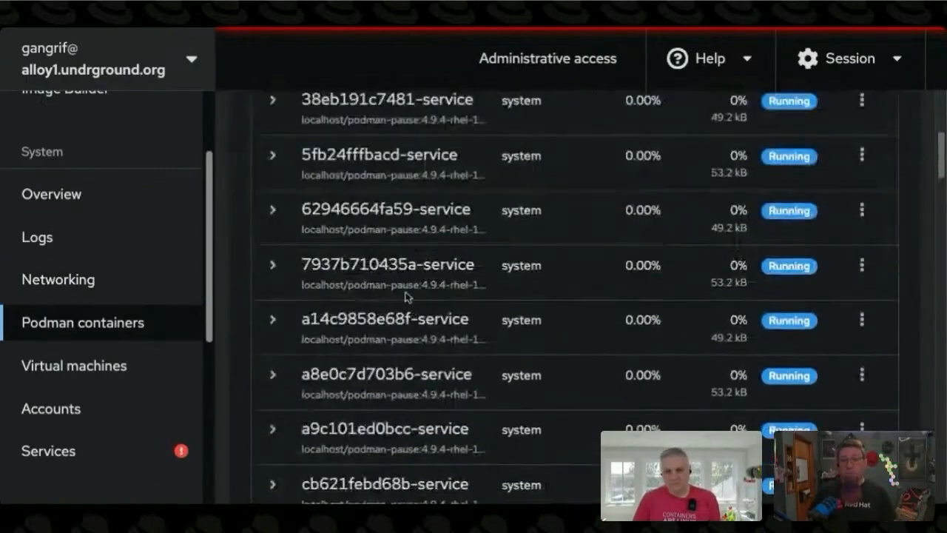
scroll(down, 3)
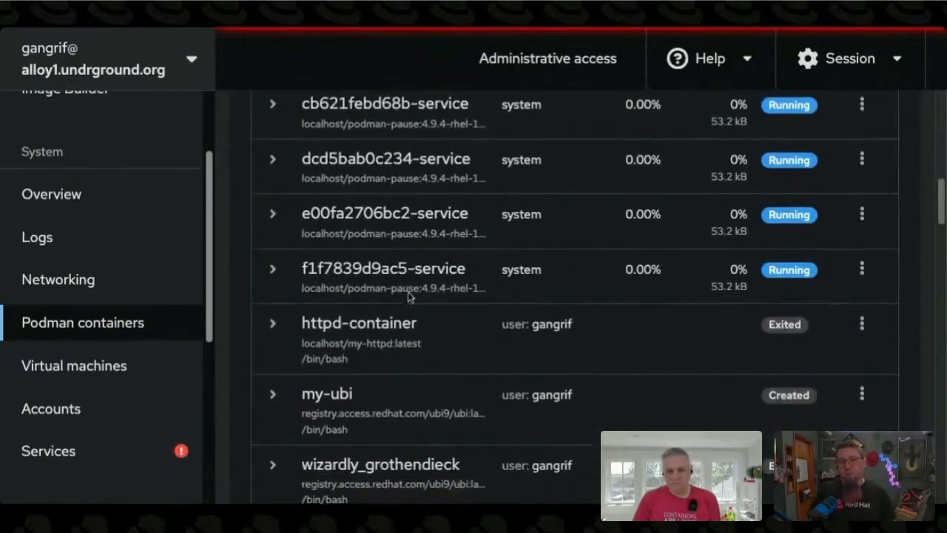
scroll(down, 3)
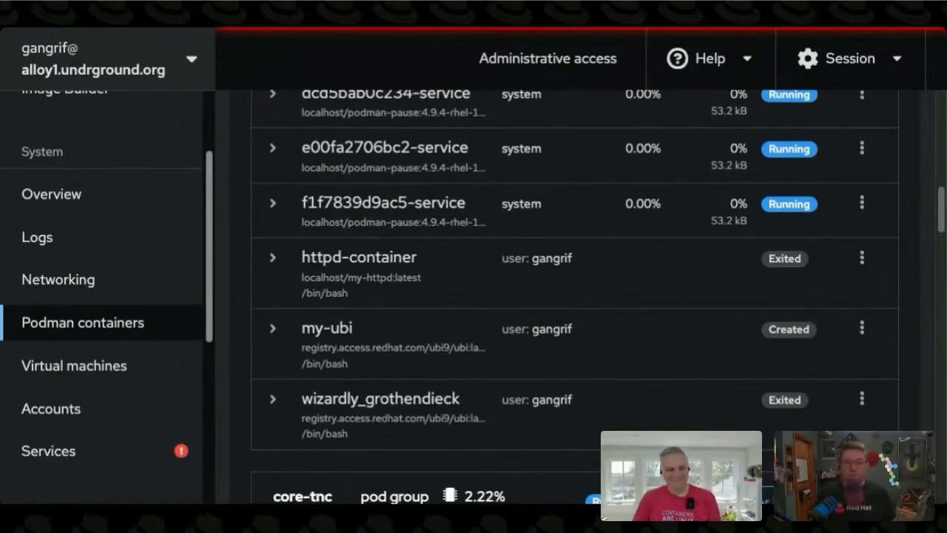
mouse_move(414, 272)
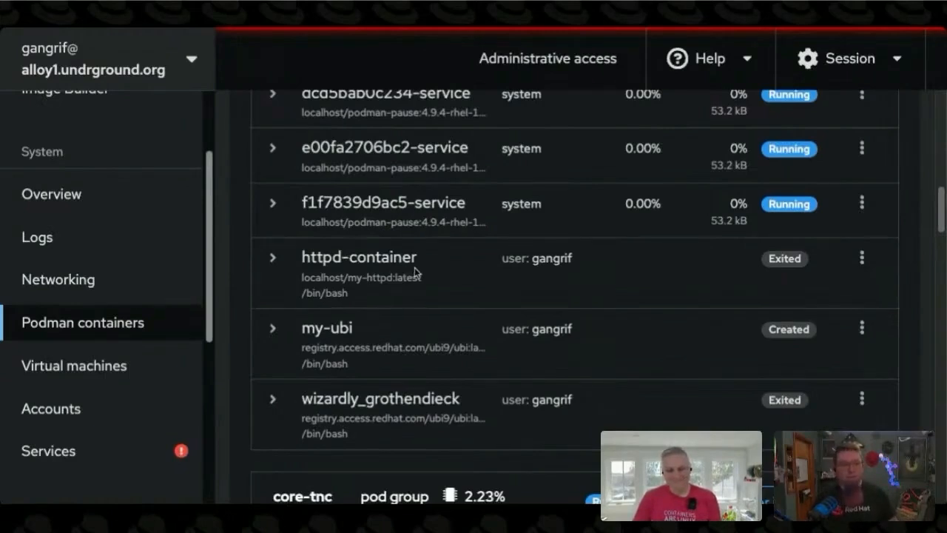
mouse_move(481, 315)
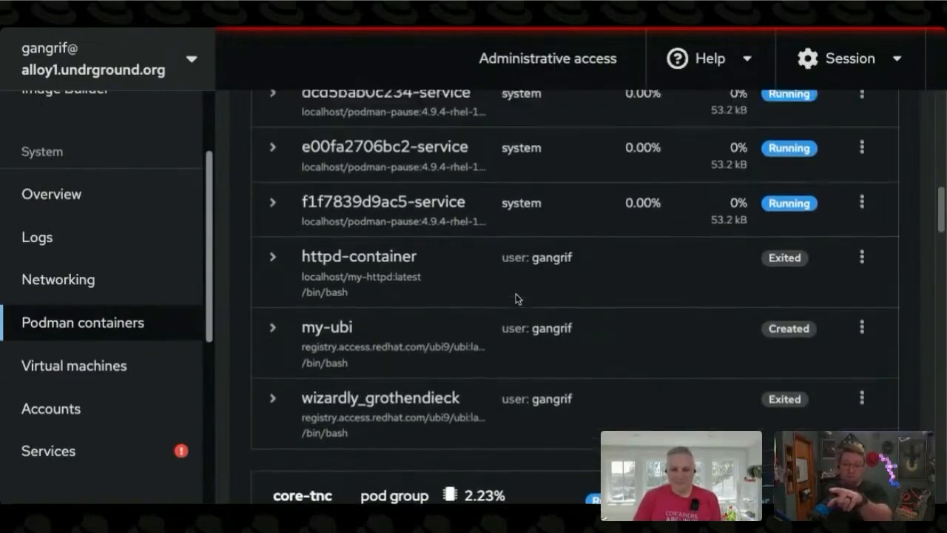
scroll(down, 3)
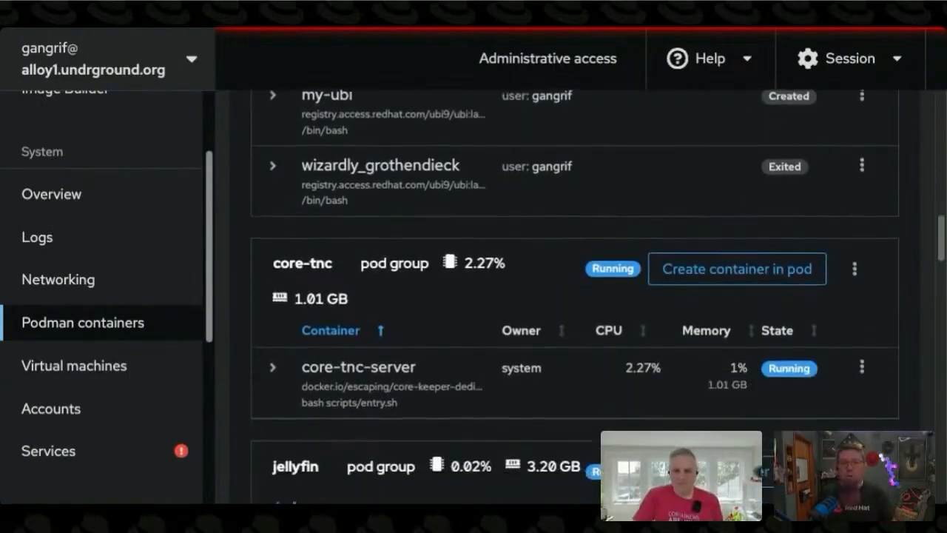
scroll(down, 3)
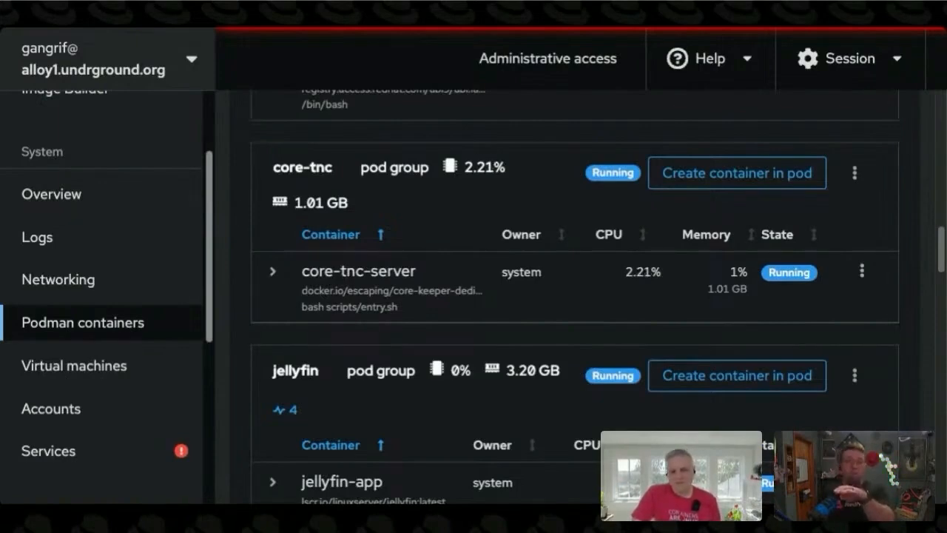
scroll(down, 3)
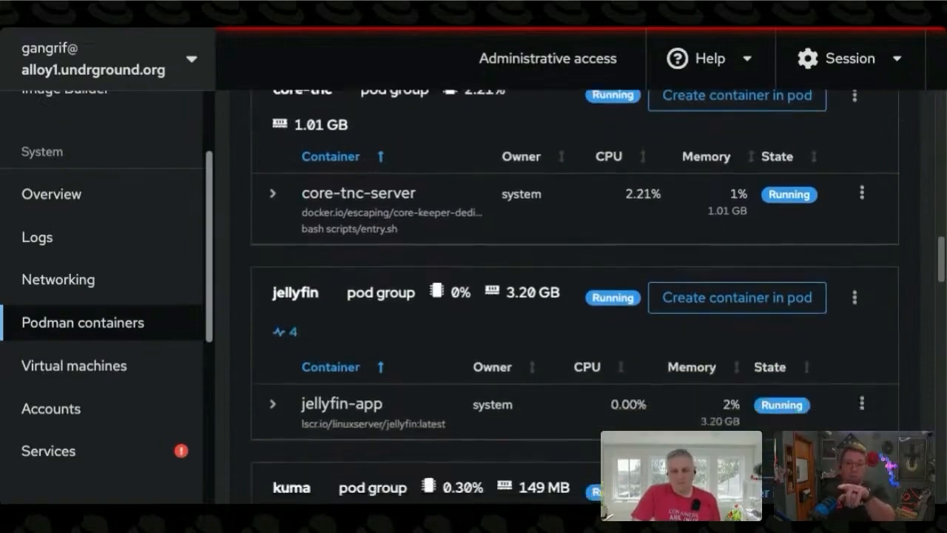
scroll(down, 3)
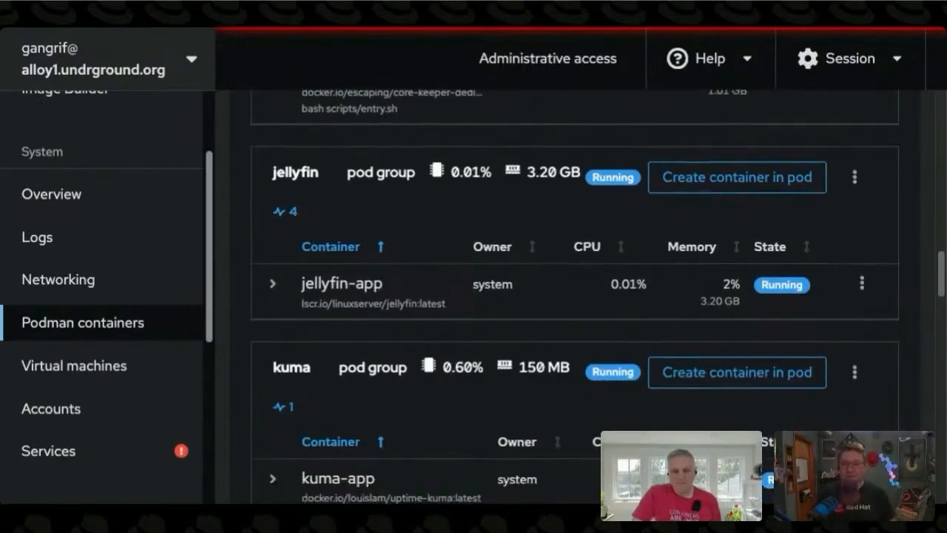
scroll(down, 3)
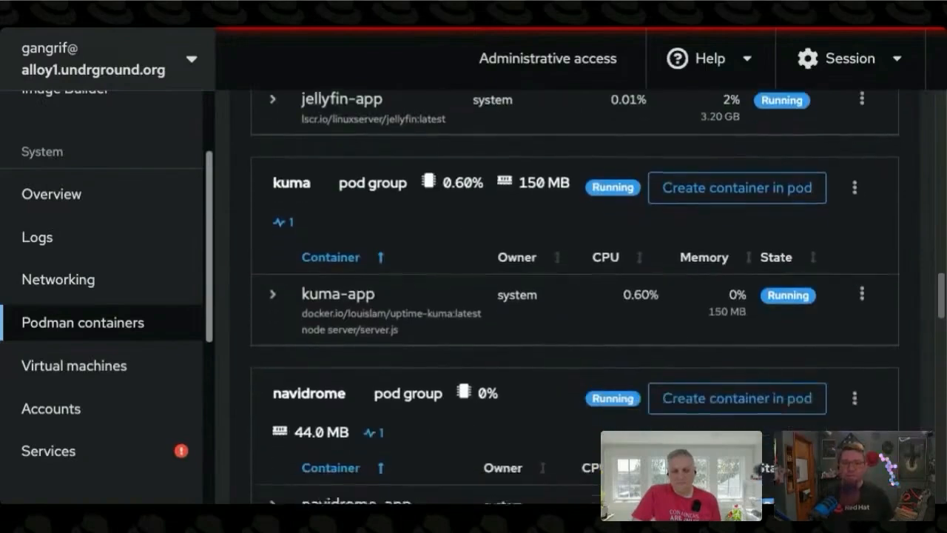
scroll(down, 3)
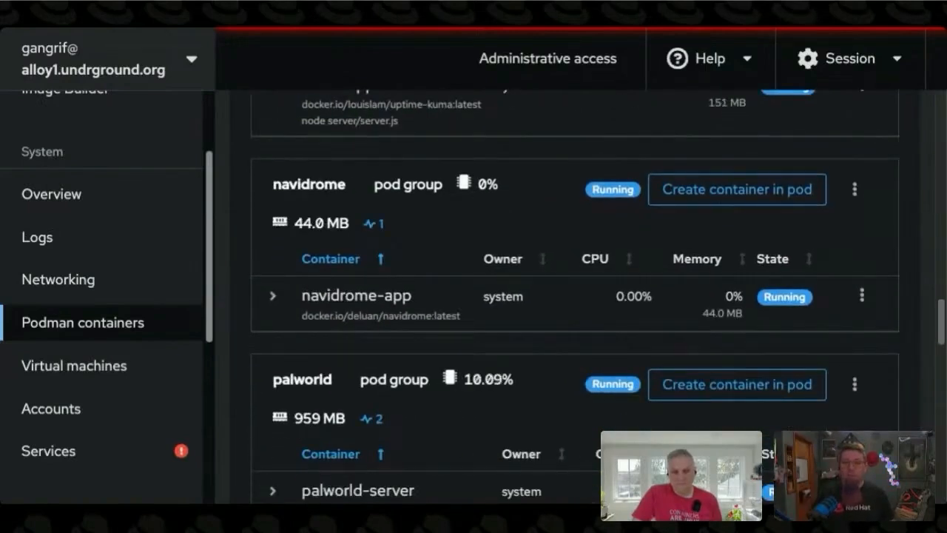
mouse_move(409, 246)
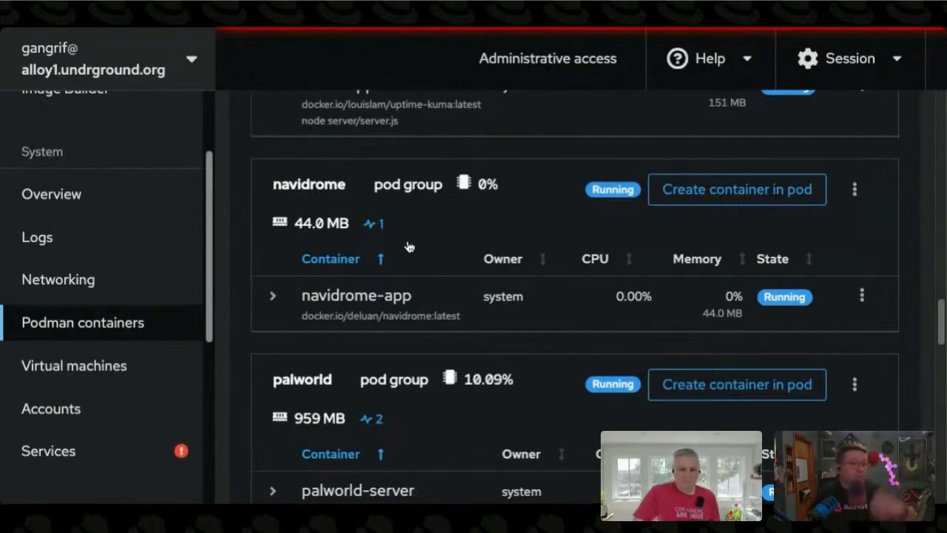
mouse_move(67, 248)
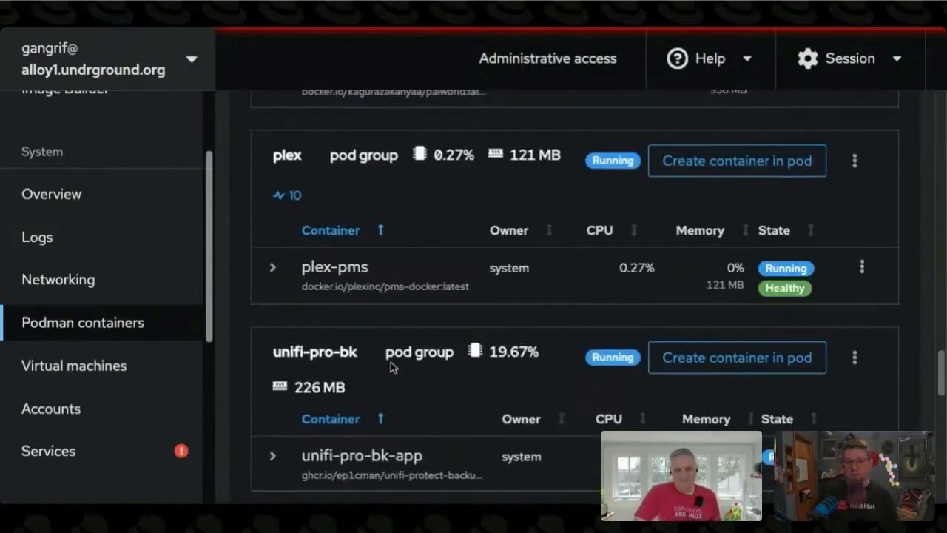
scroll(down, 3)
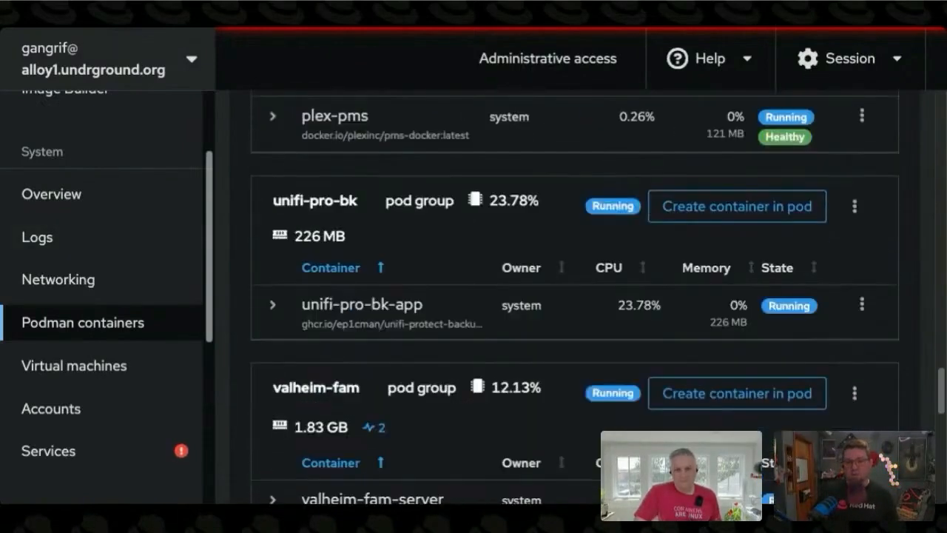
scroll(down, 3)
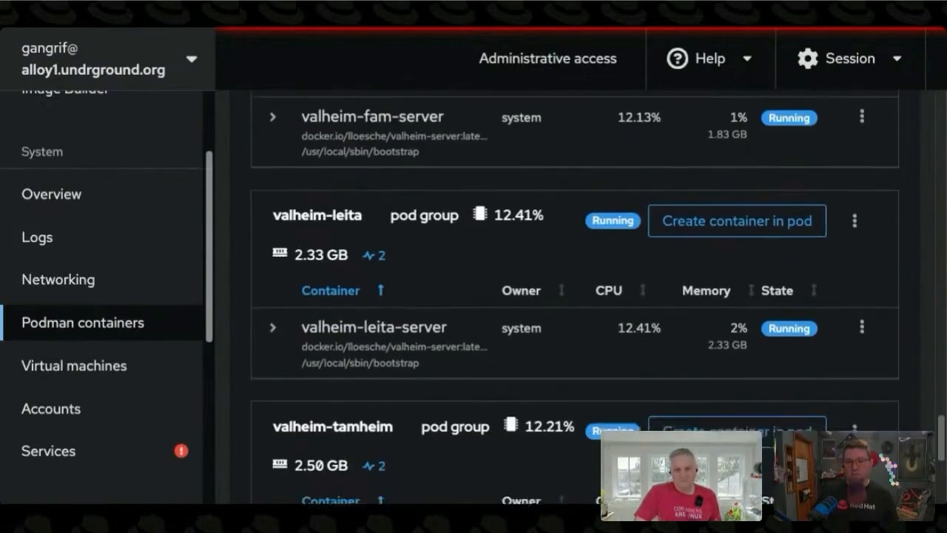
scroll(down, 3)
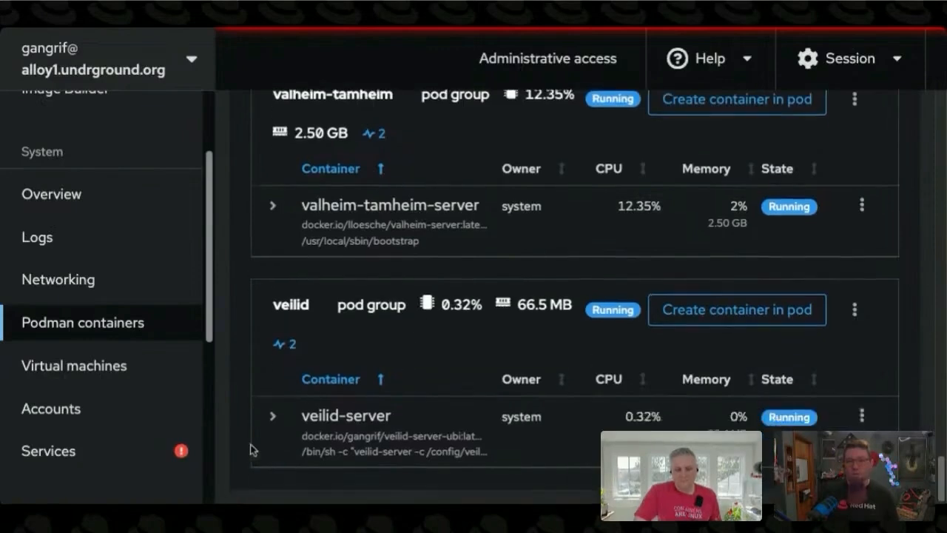
scroll(down, 3)
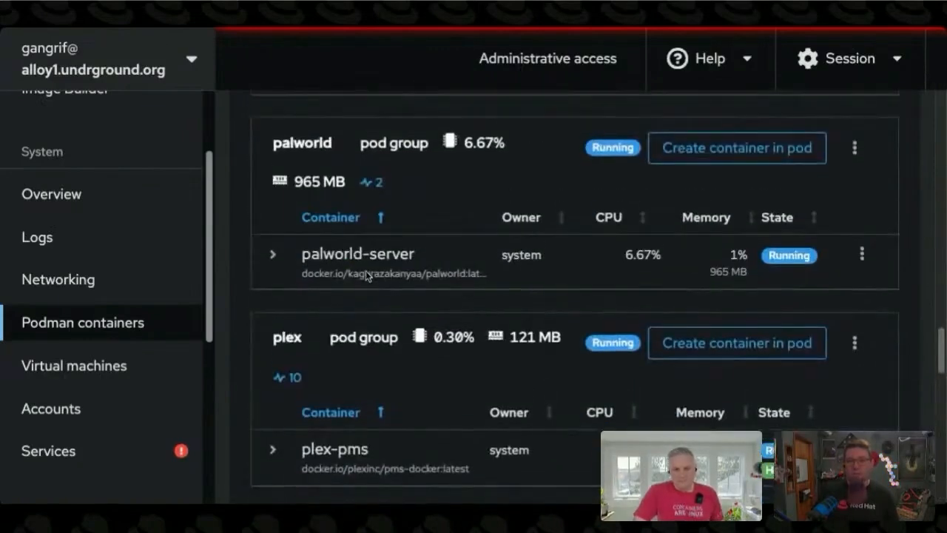
scroll(down, 3)
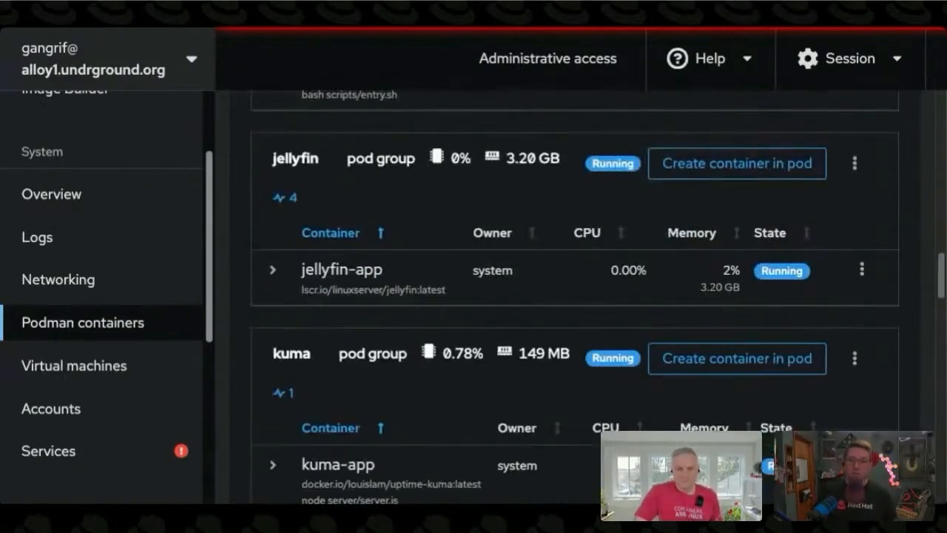
scroll(down, 3)
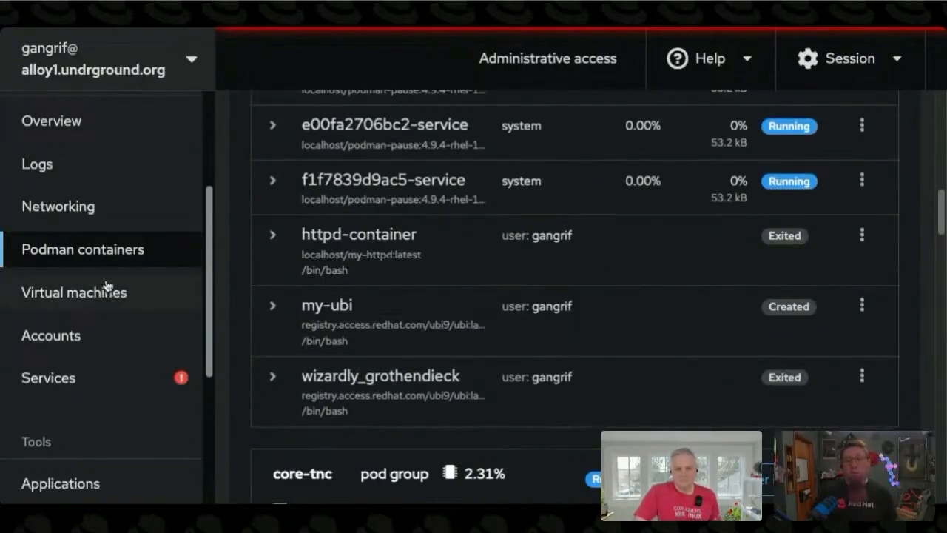
click(74, 291)
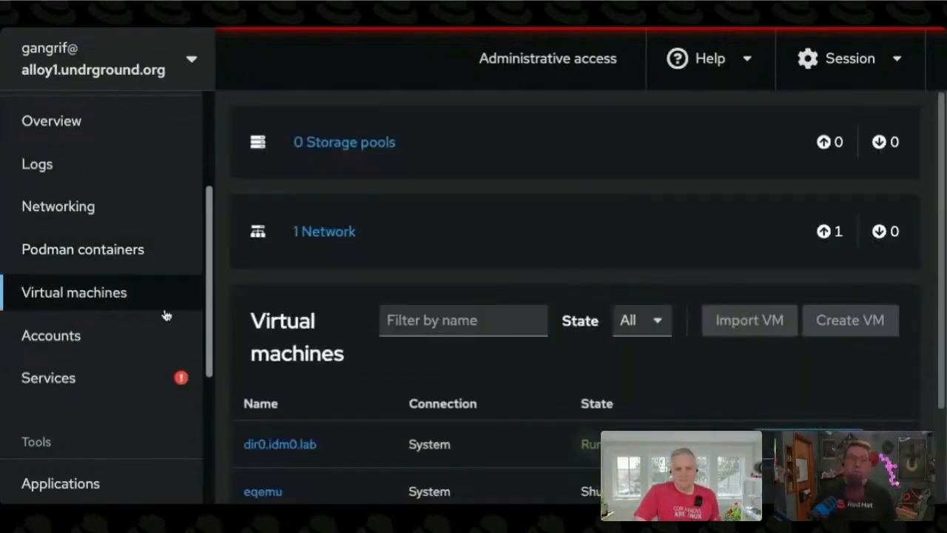
scroll(down, 3)
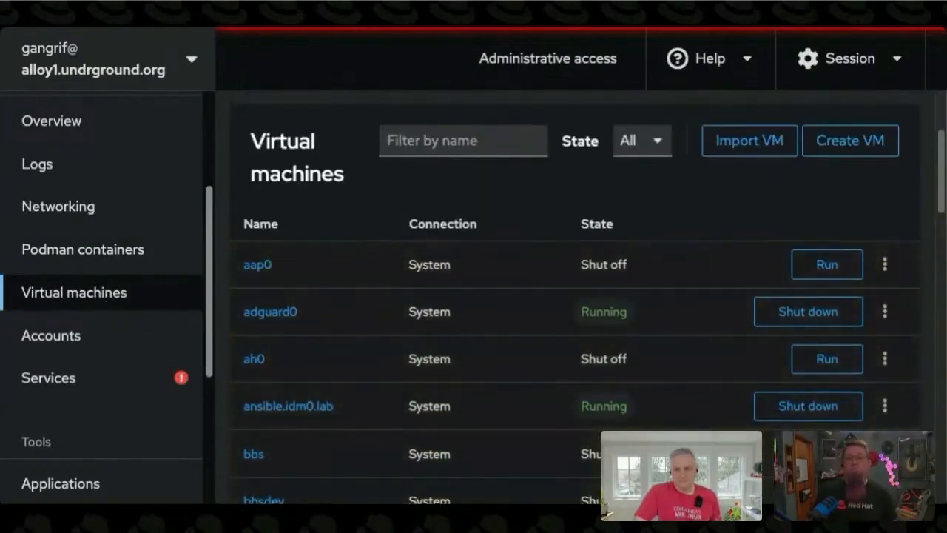
mouse_move(550, 209)
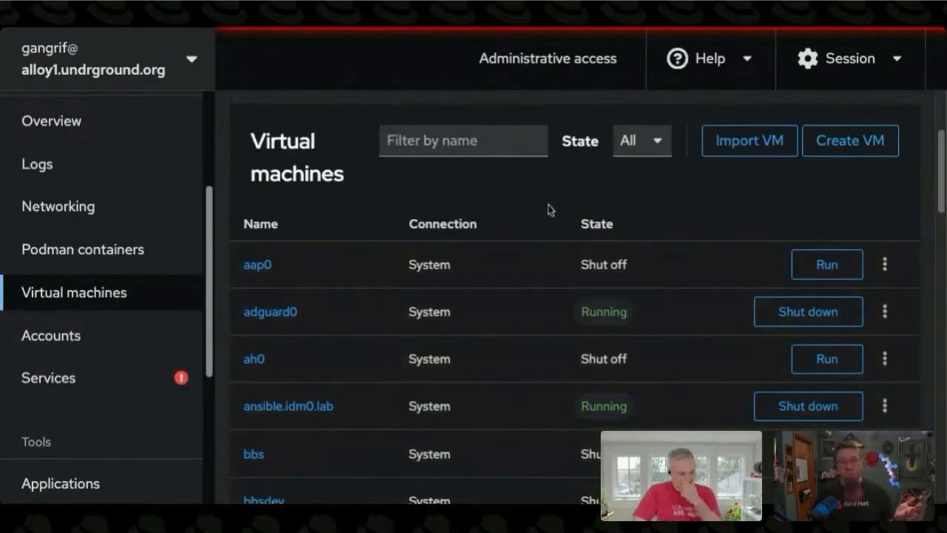
scroll(down, 3)
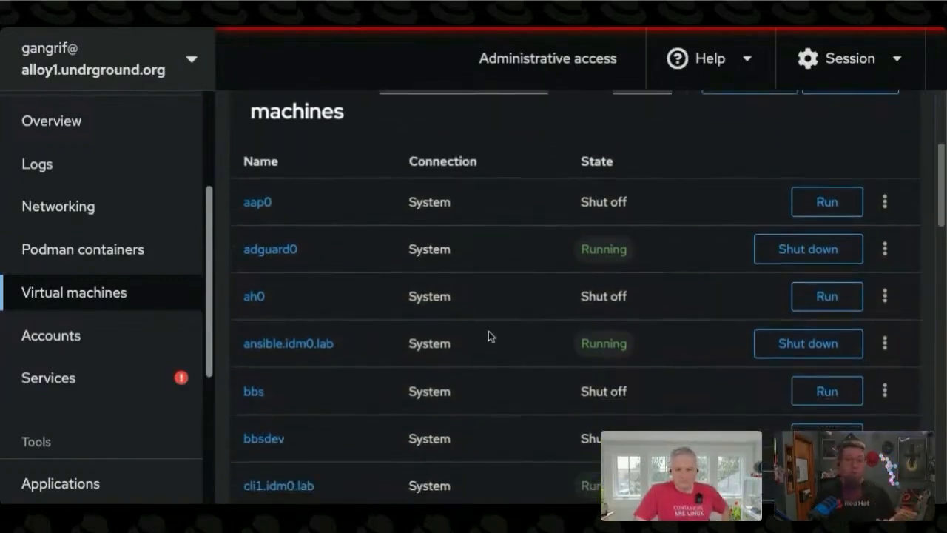
mouse_move(342, 278)
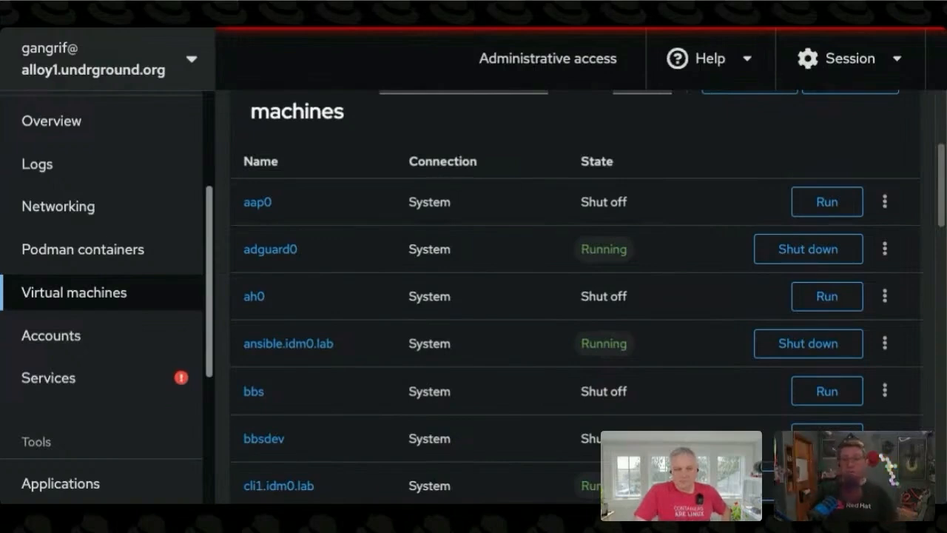
scroll(down, 3)
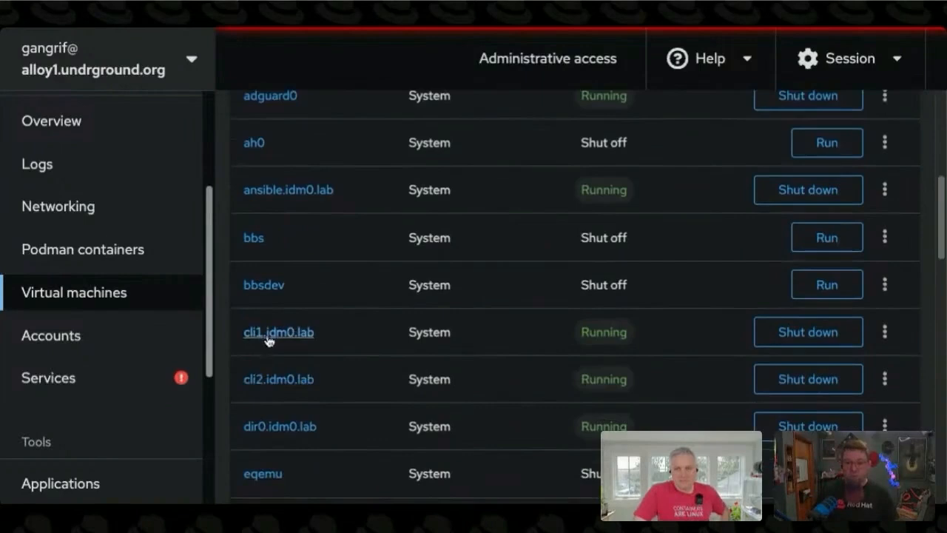
Open the cli1.idm0.lab VM details down to its RHEL 9.4 VNC login prompt.
click(278, 331)
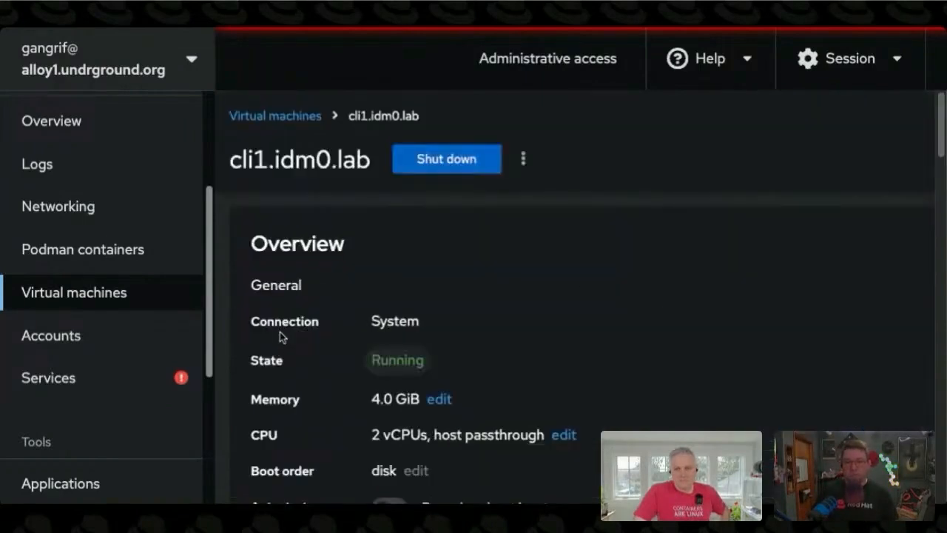
scroll(down, 3)
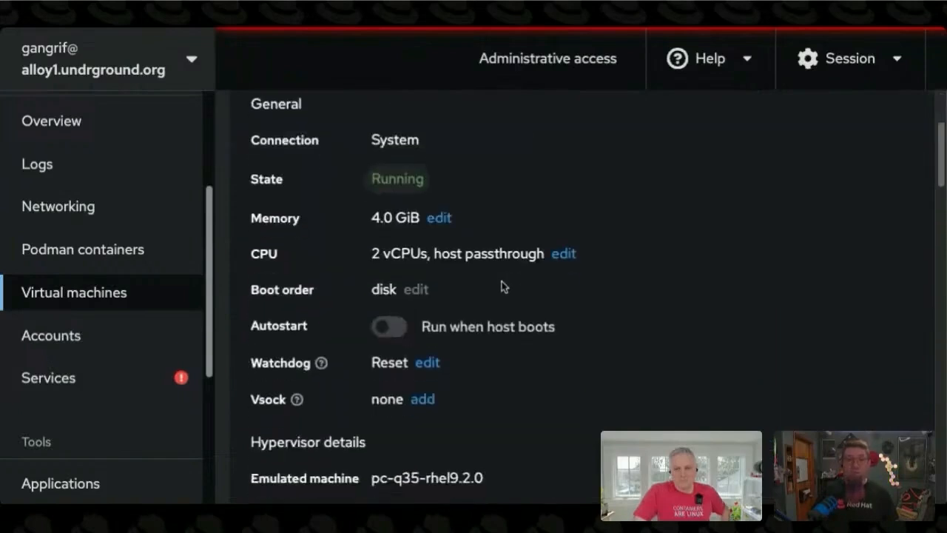
scroll(down, 3)
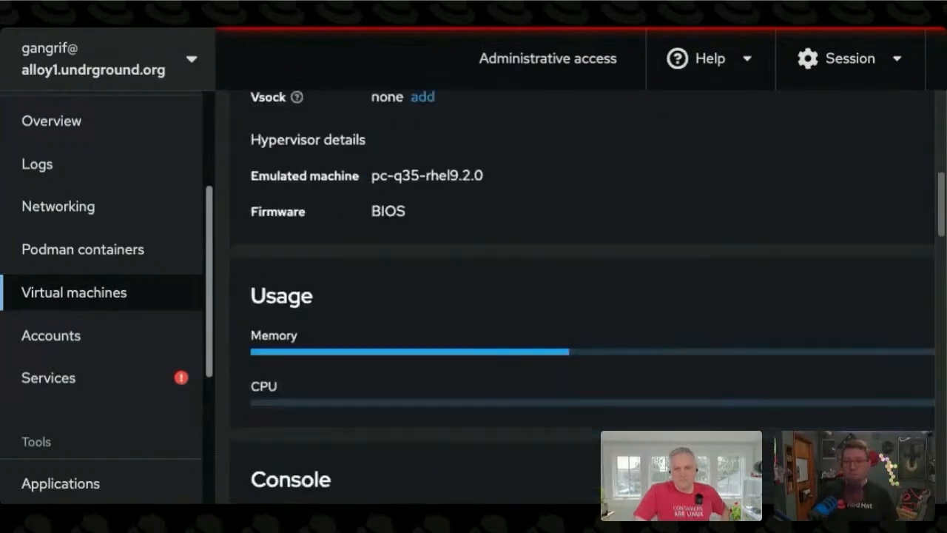
scroll(down, 3)
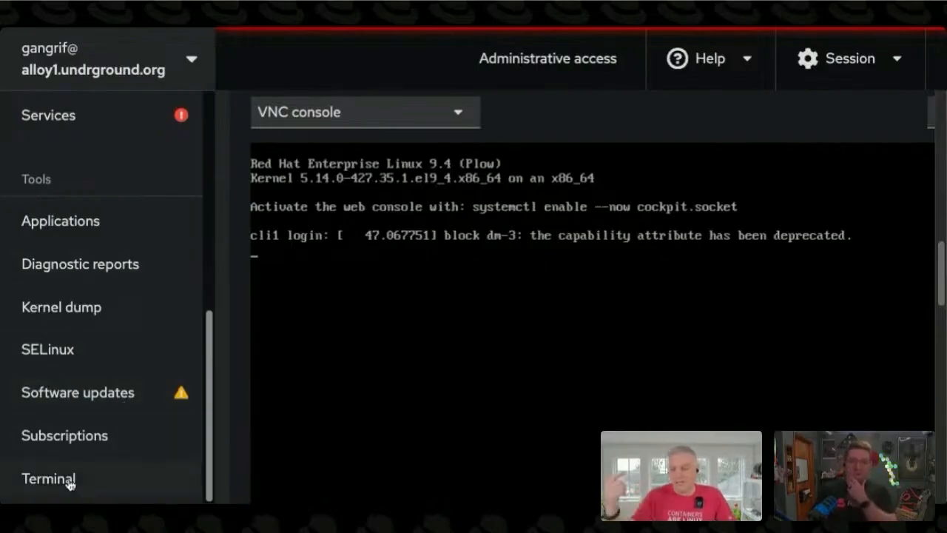
Open the host Terminal and focus its shell prompt.
click(49, 478)
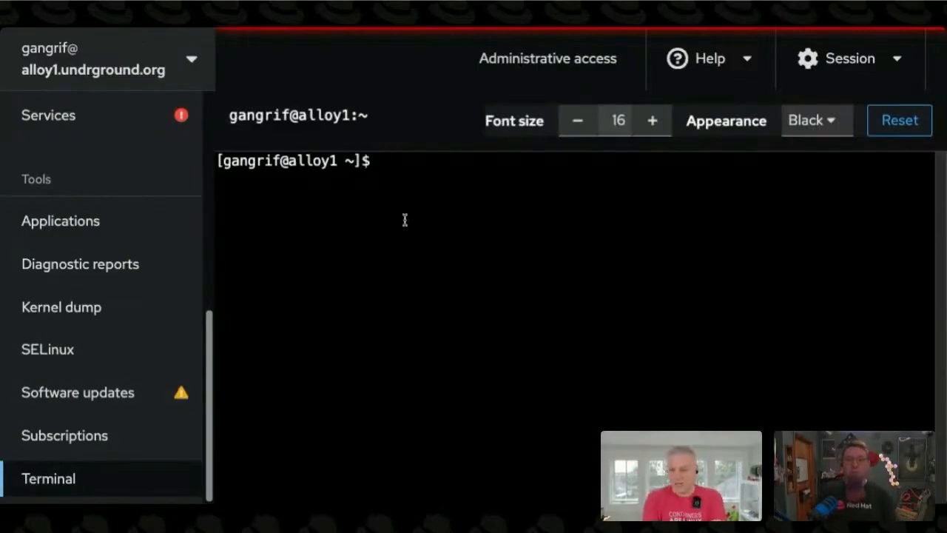
click(77, 392)
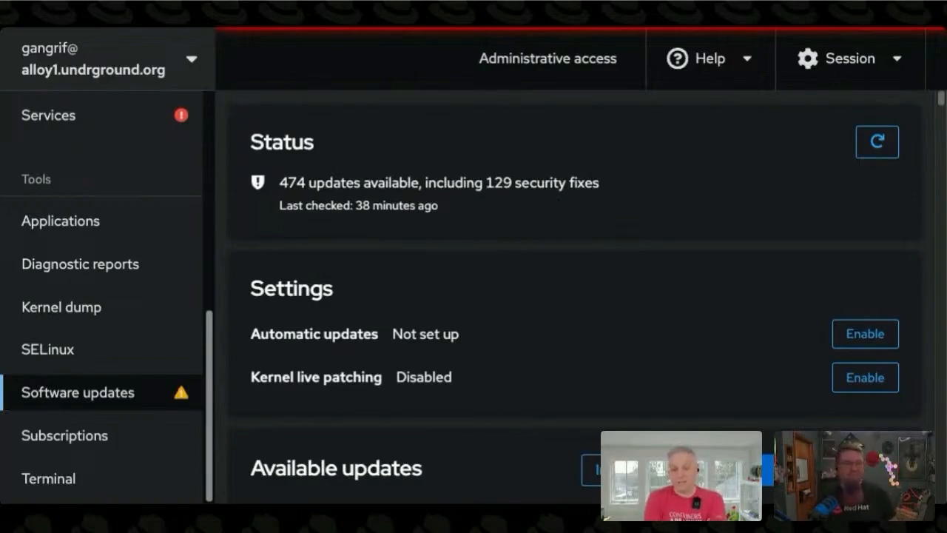
Scroll Software updates through Status, Settings and the 474 available updates list.
scroll(down, 3)
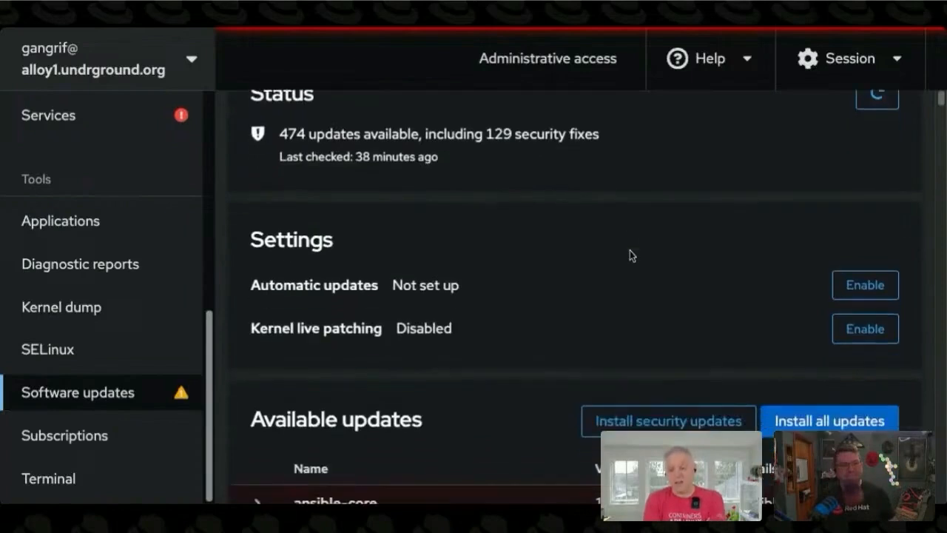
scroll(down, 3)
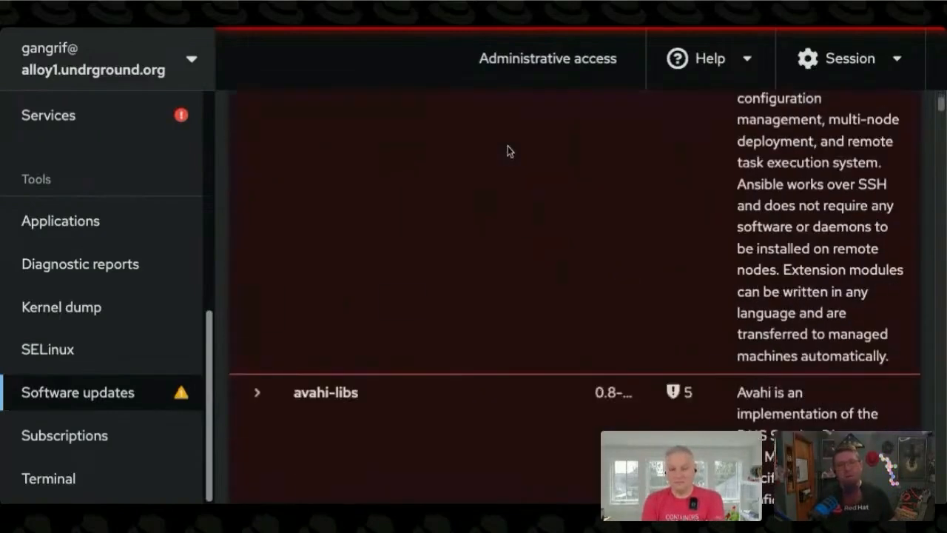
scroll(down, 3)
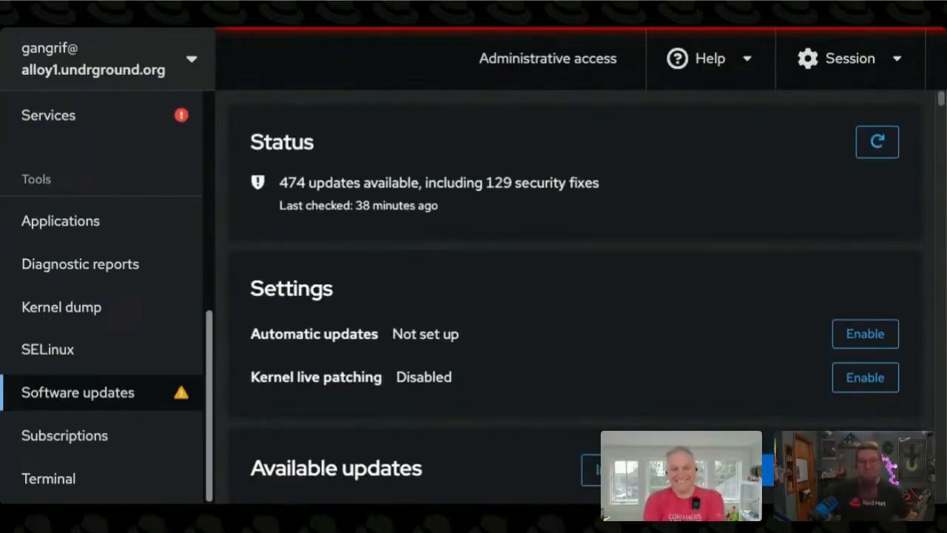
mouse_move(239, 303)
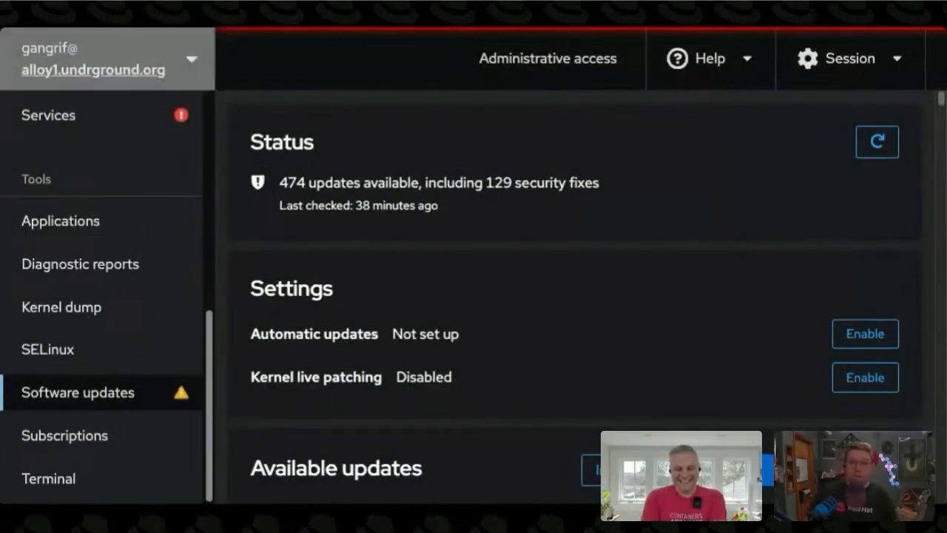
Open the host switcher and choose Add new host.
click(192, 59)
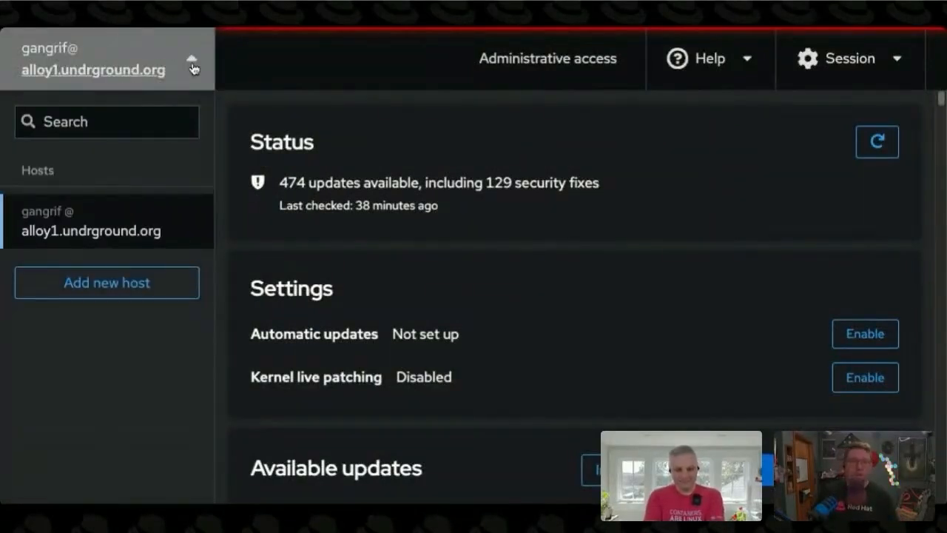
click(106, 283)
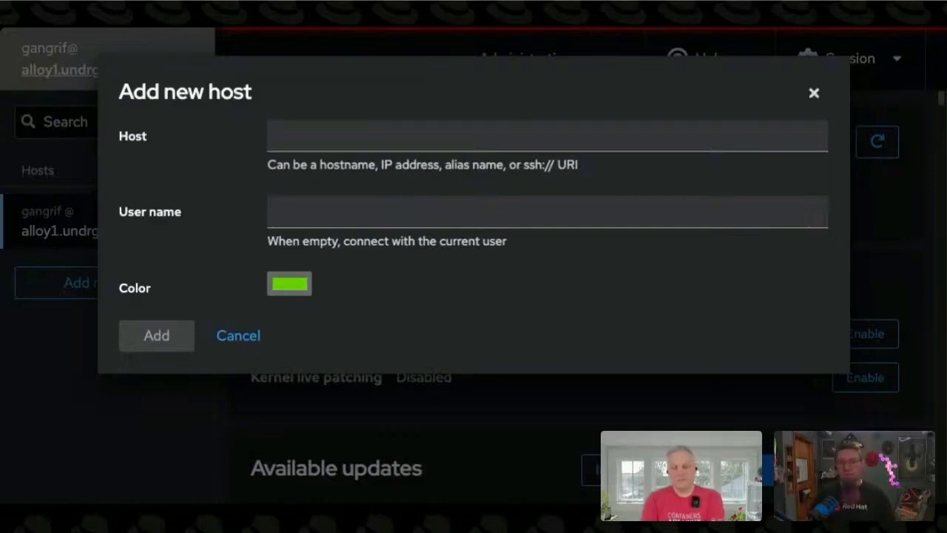
mouse_move(355, 367)
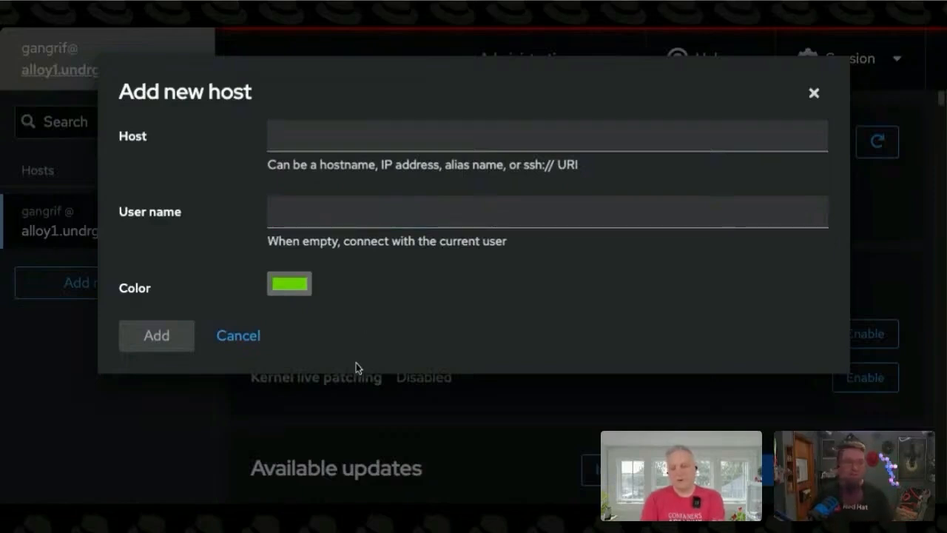
mouse_move(212, 348)
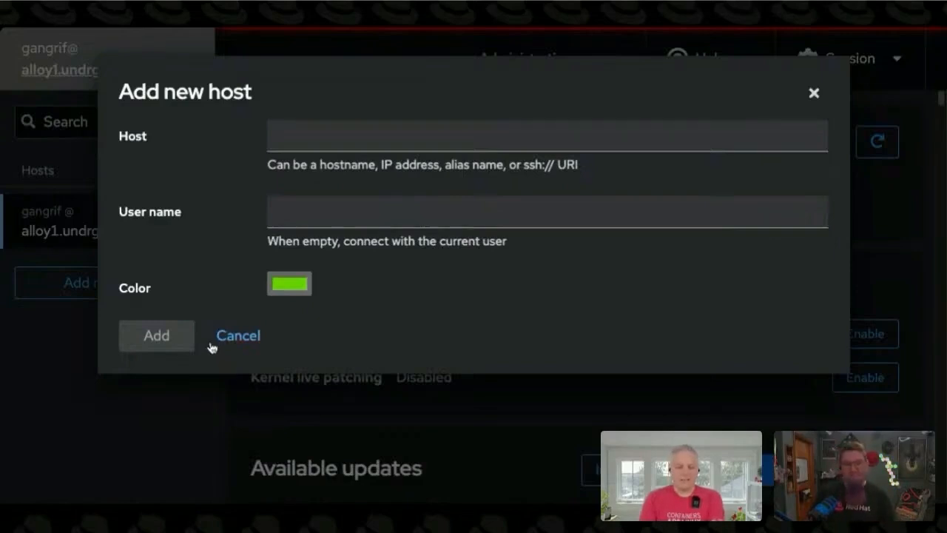
Cancel the Add new host form and collapse the host switcher.
click(238, 335)
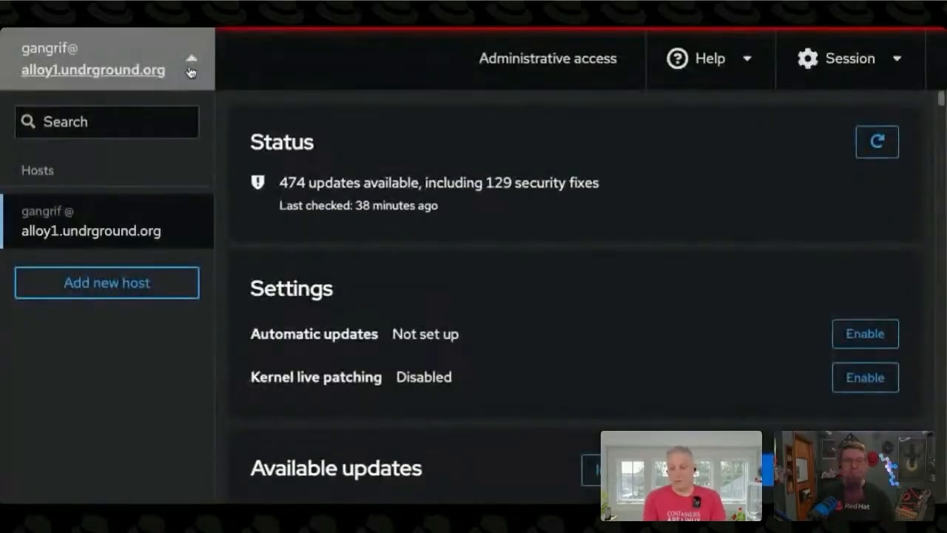
click(190, 72)
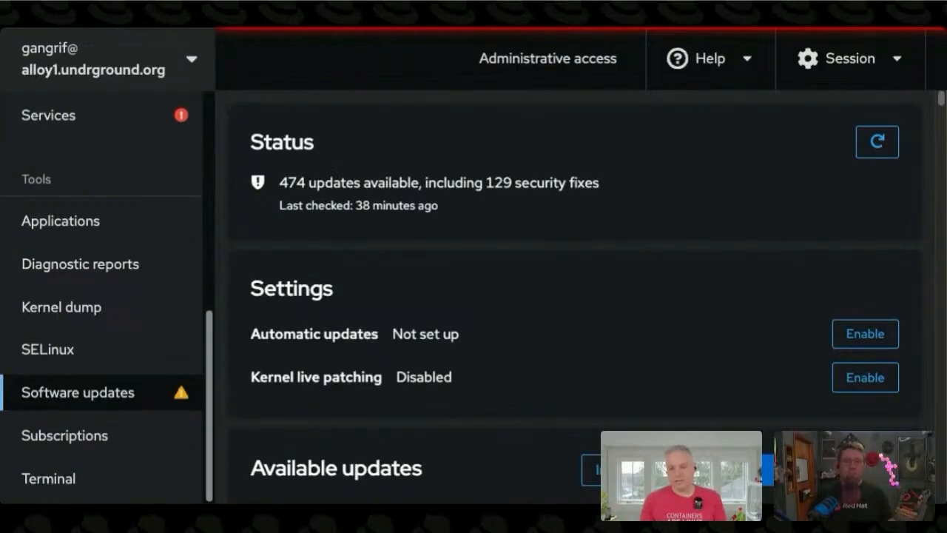
mouse_move(299, 83)
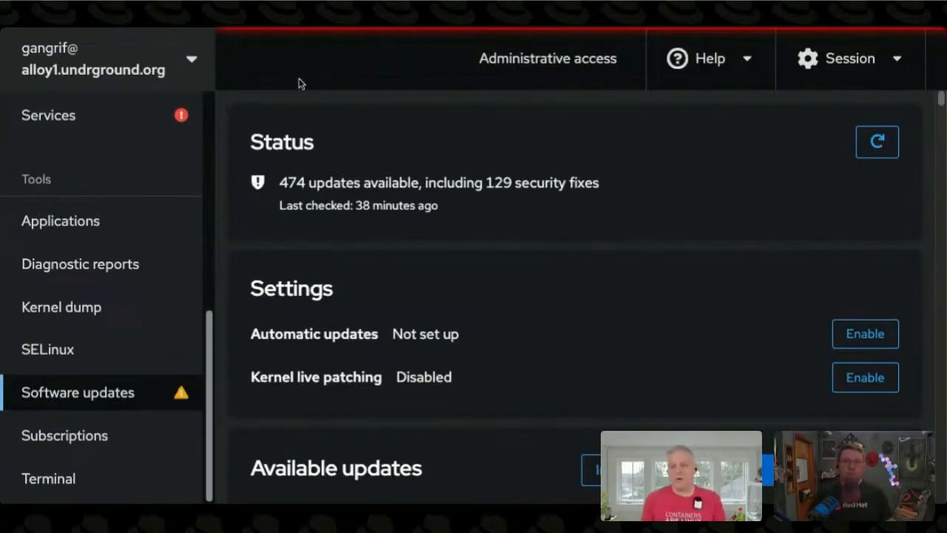